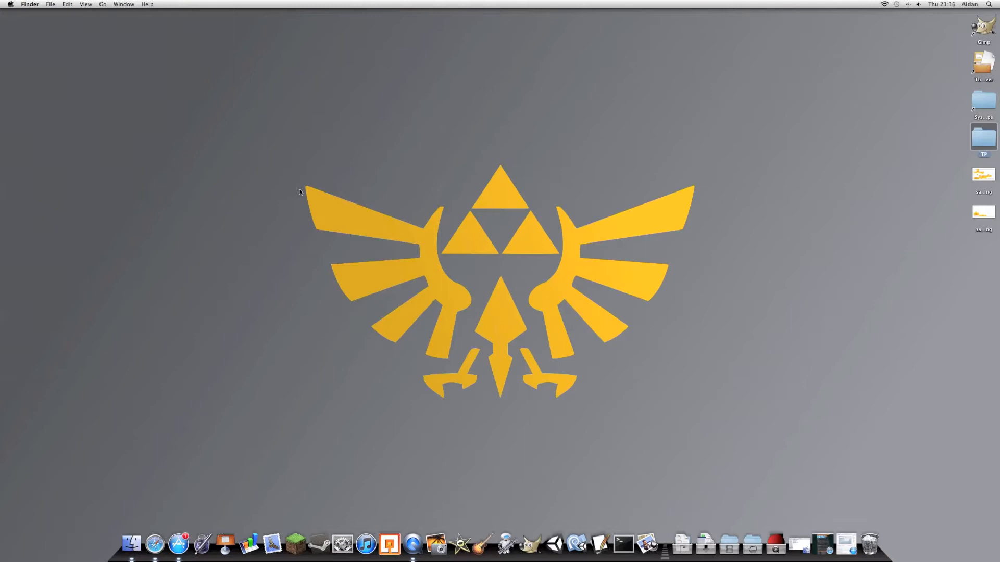
mouse_move(289, 190)
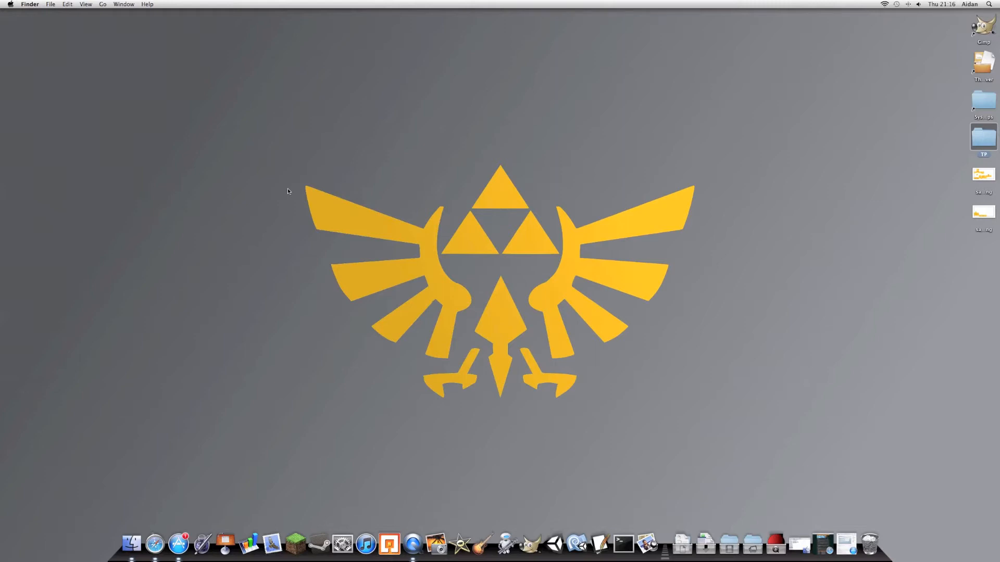
mouse_move(437, 231)
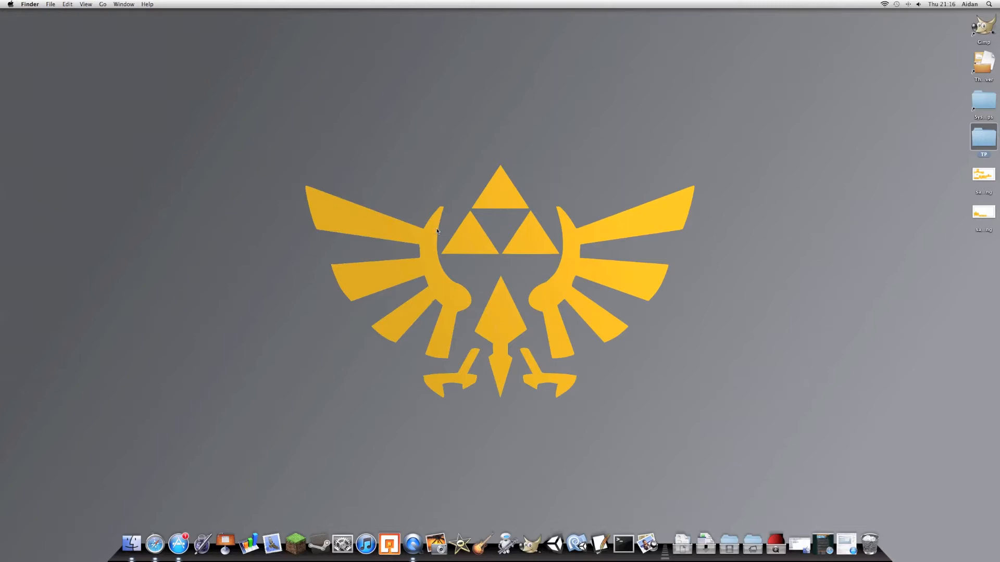
mouse_move(727, 419)
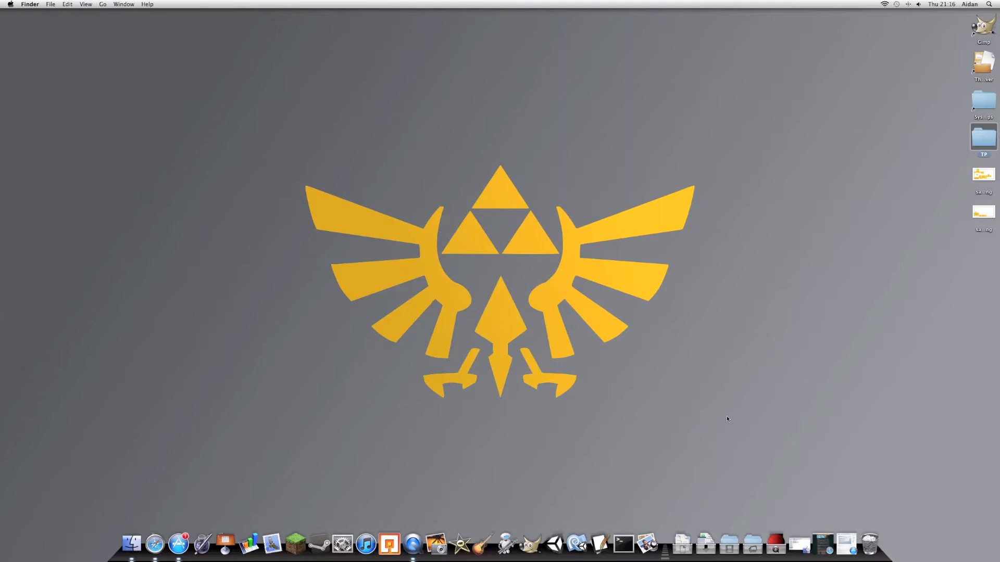
mouse_move(823, 548)
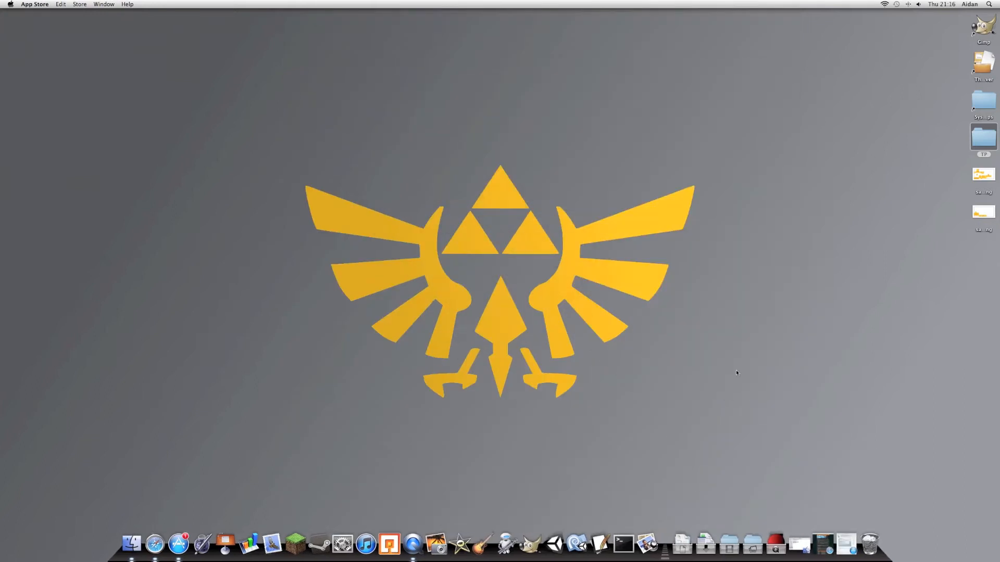
mouse_move(820, 546)
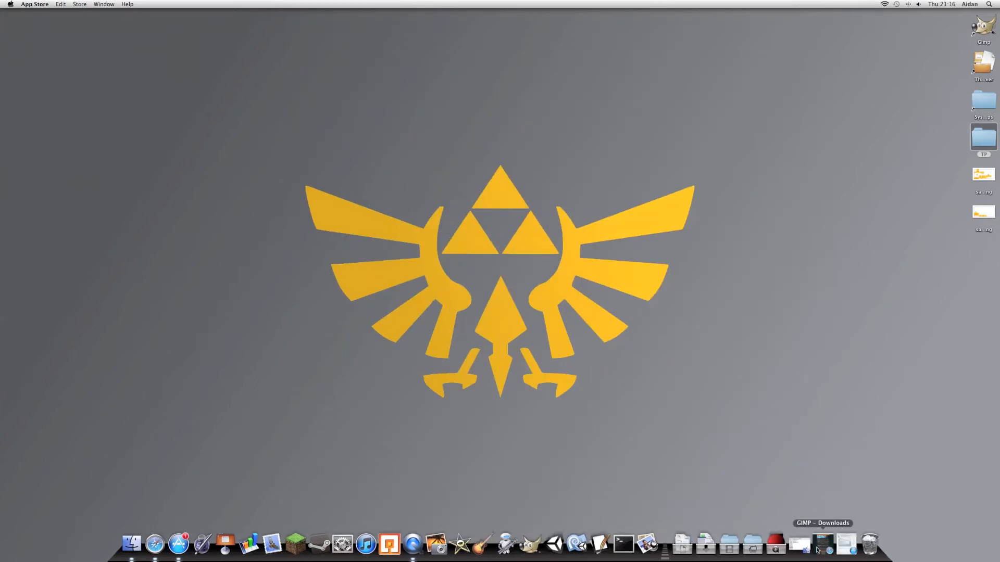
Bring up the GIMP downloads page, then center the Finder window and switch to icon view.
left_click(817, 543)
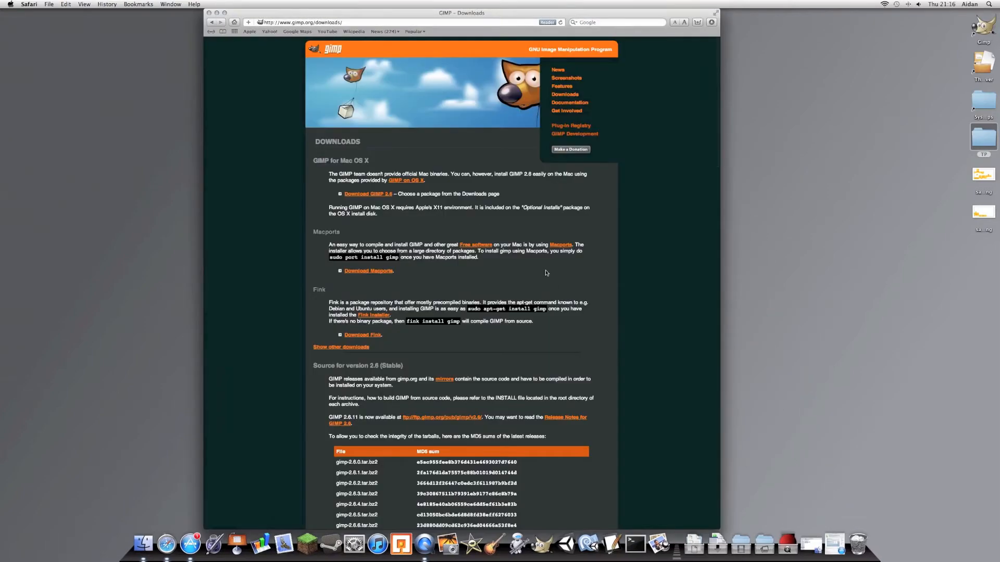
scroll("down", 3)
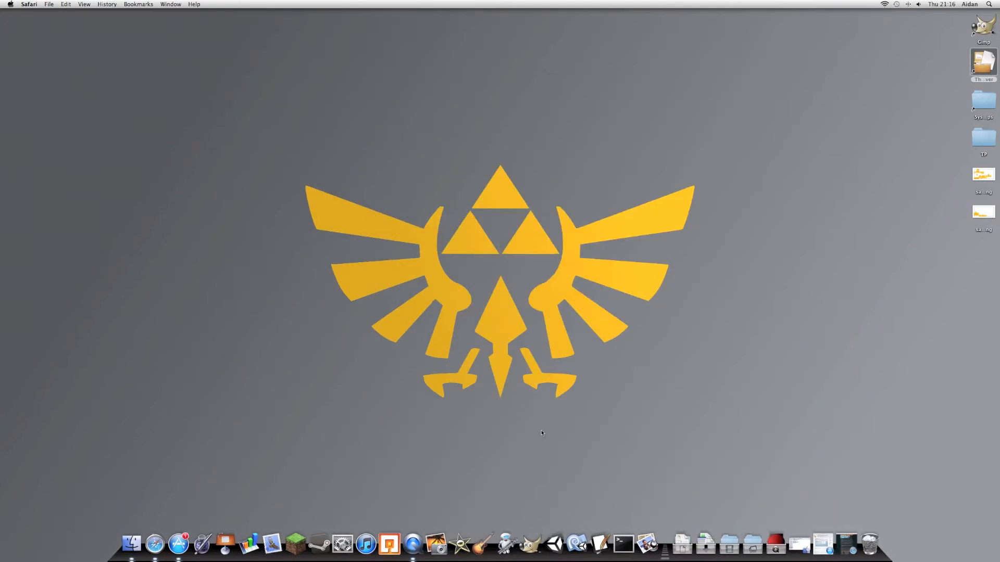
mouse_move(622, 543)
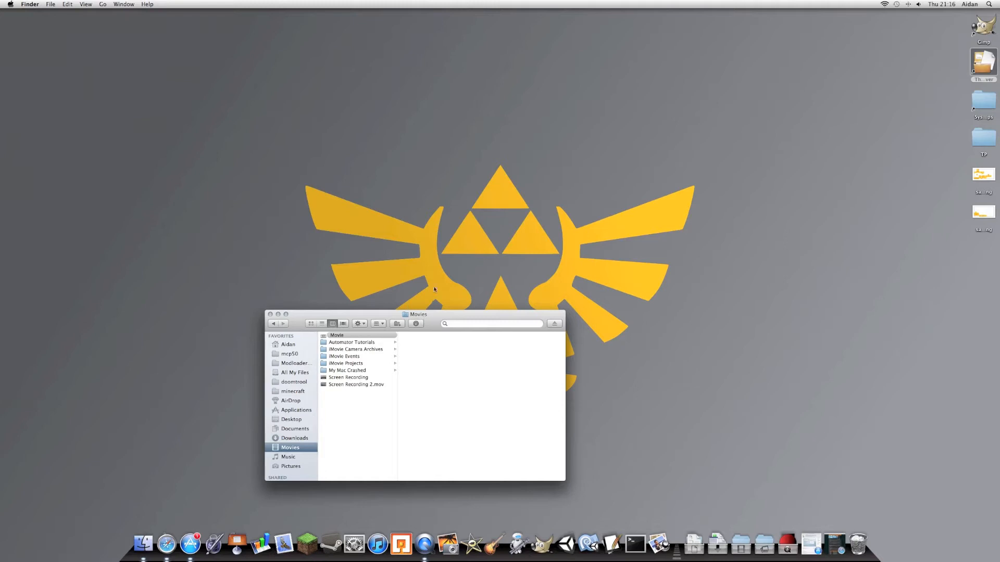
left_click_drag(417, 314, 437, 282)
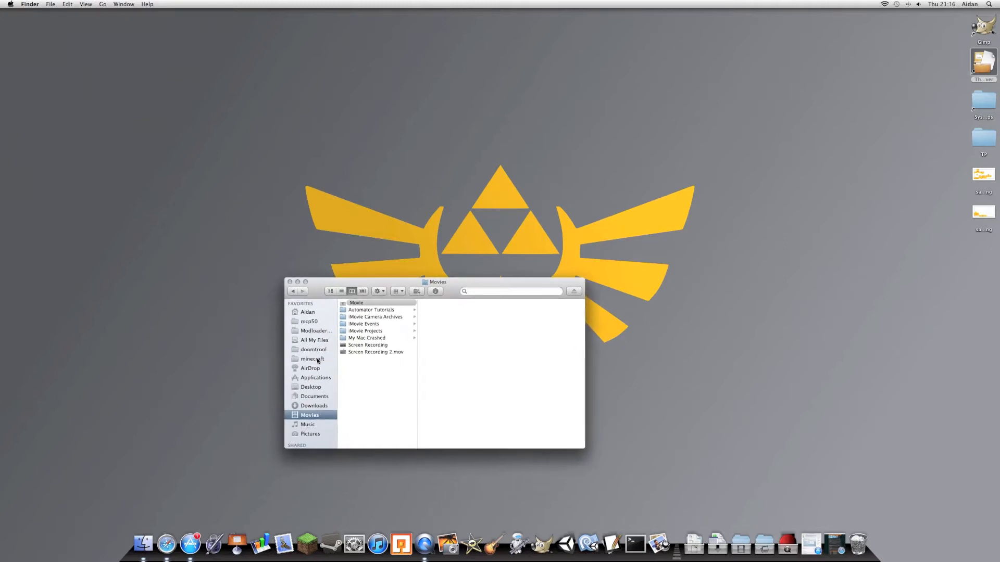
left_click(313, 358)
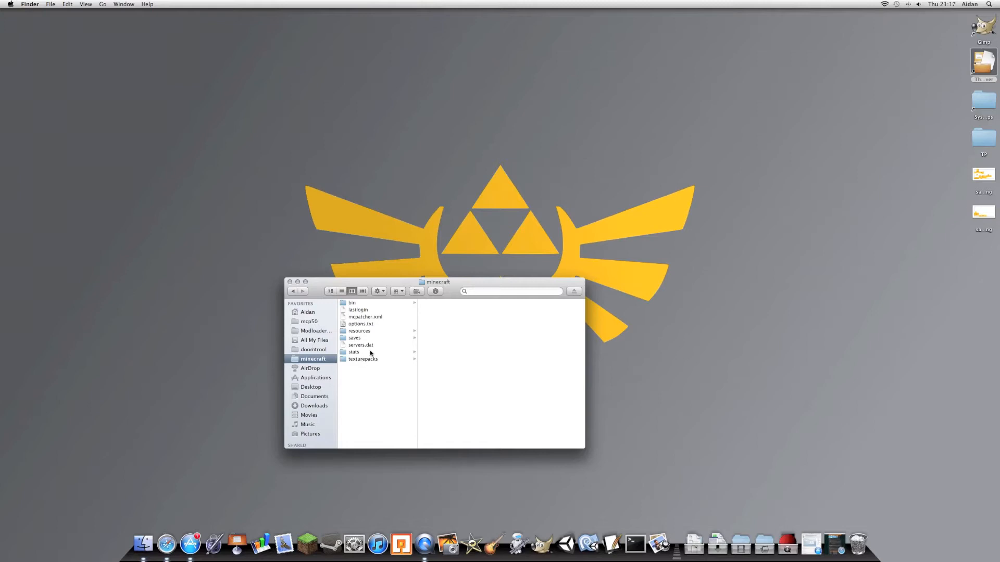
left_click(330, 291)
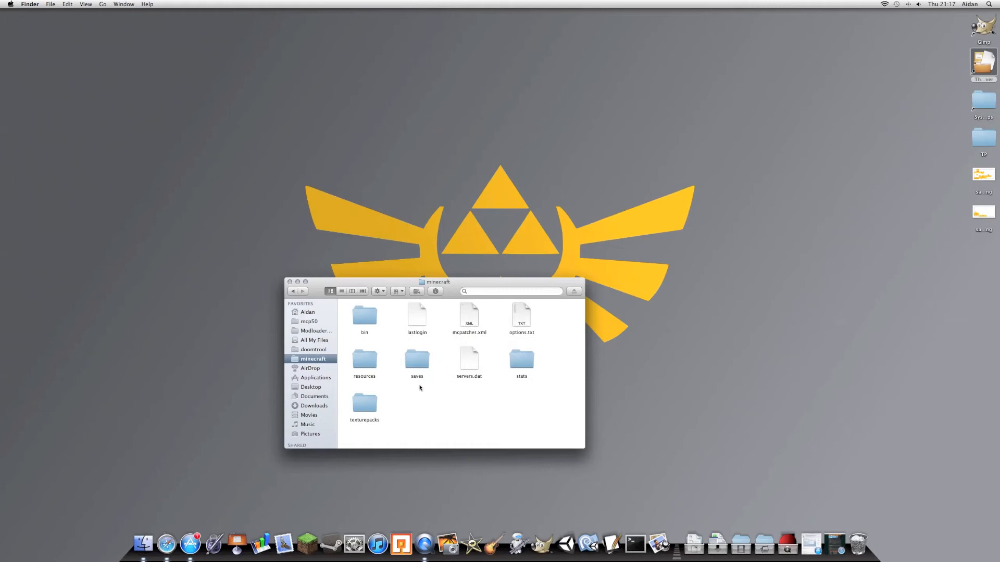
Go to ~/Library, then Application Support, and open the minecraft game folder.
key("cmd+shift+g")
type("~/Library/")
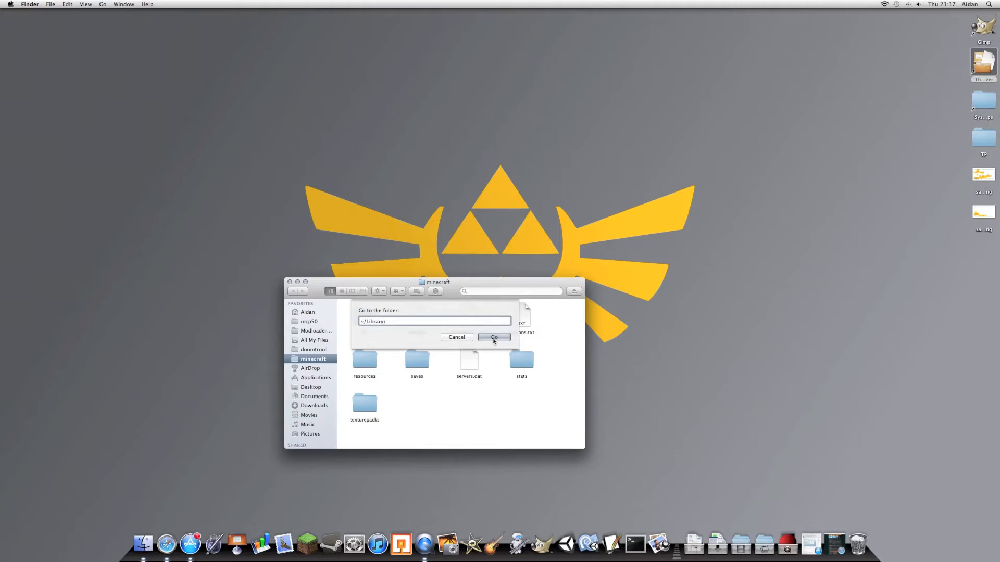
left_click(494, 337)
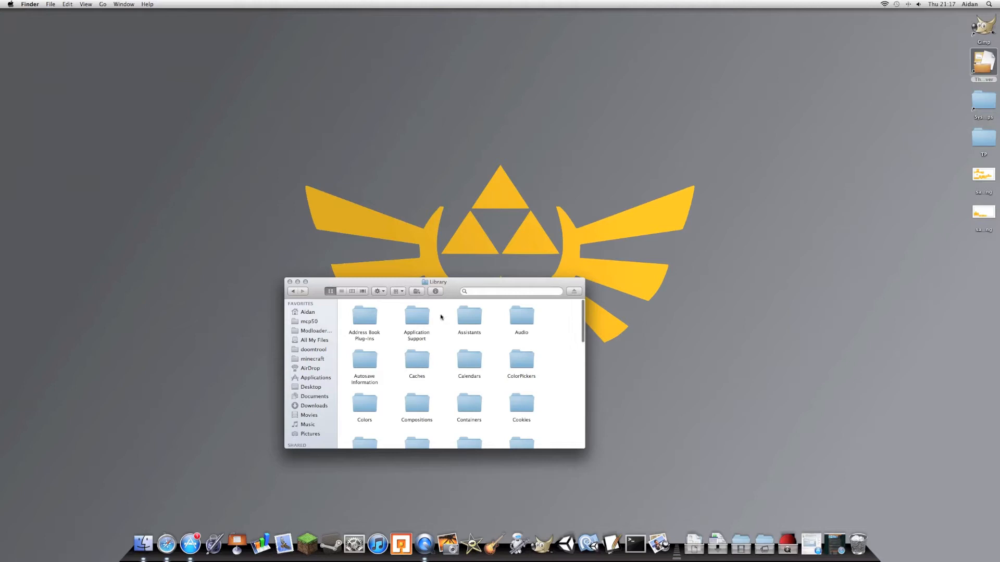
double_click(416, 315)
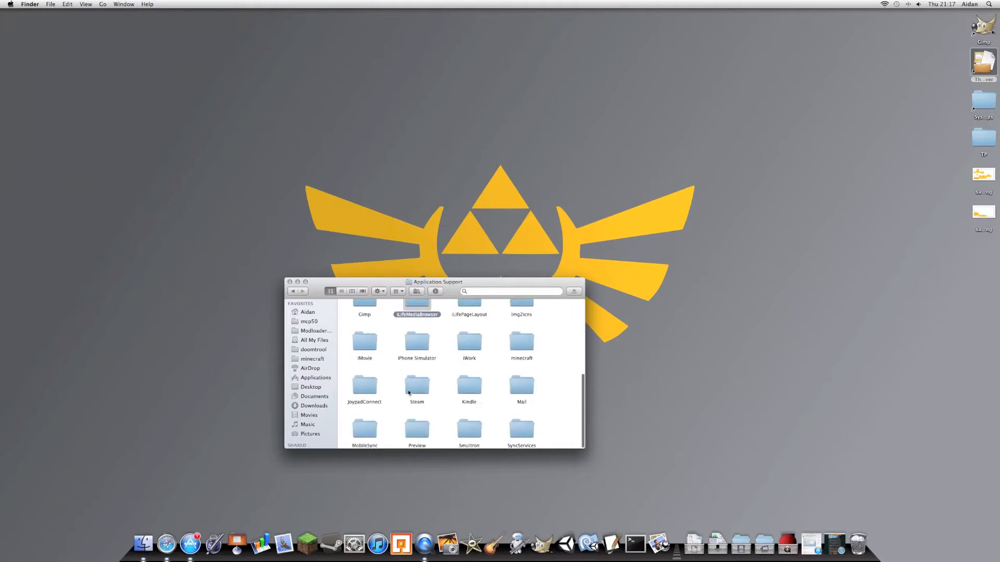
mouse_move(451, 375)
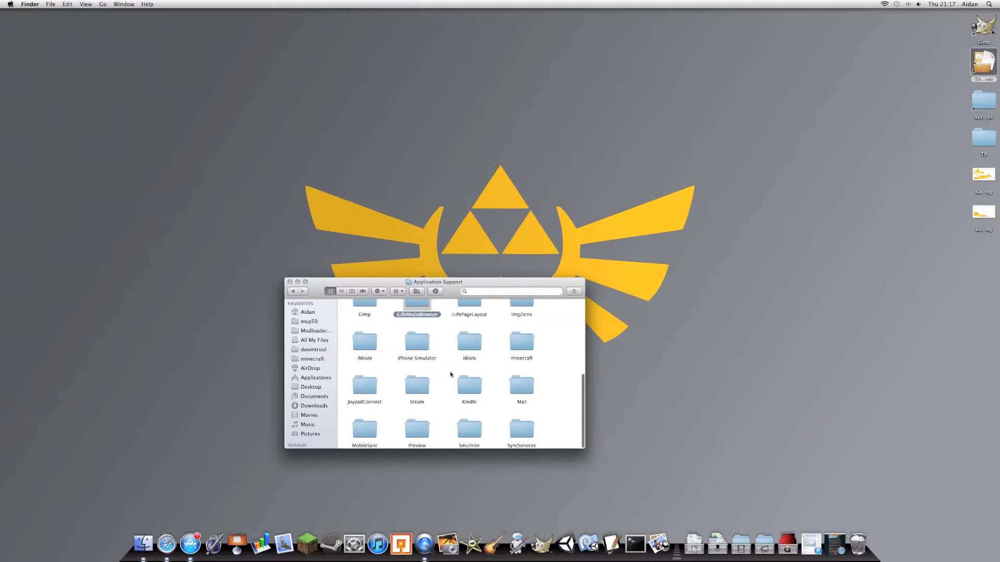
mouse_move(528, 358)
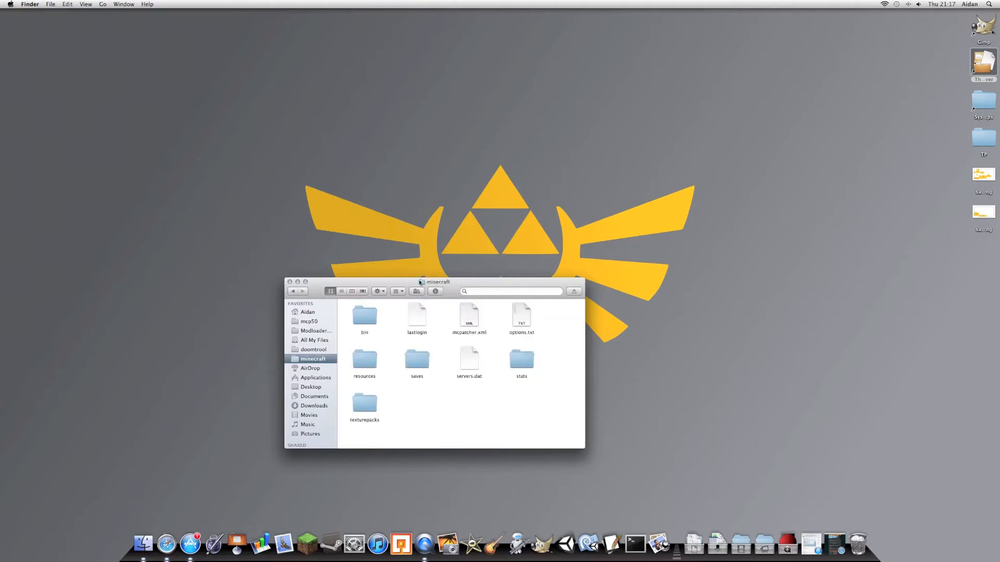
left_click(437, 281)
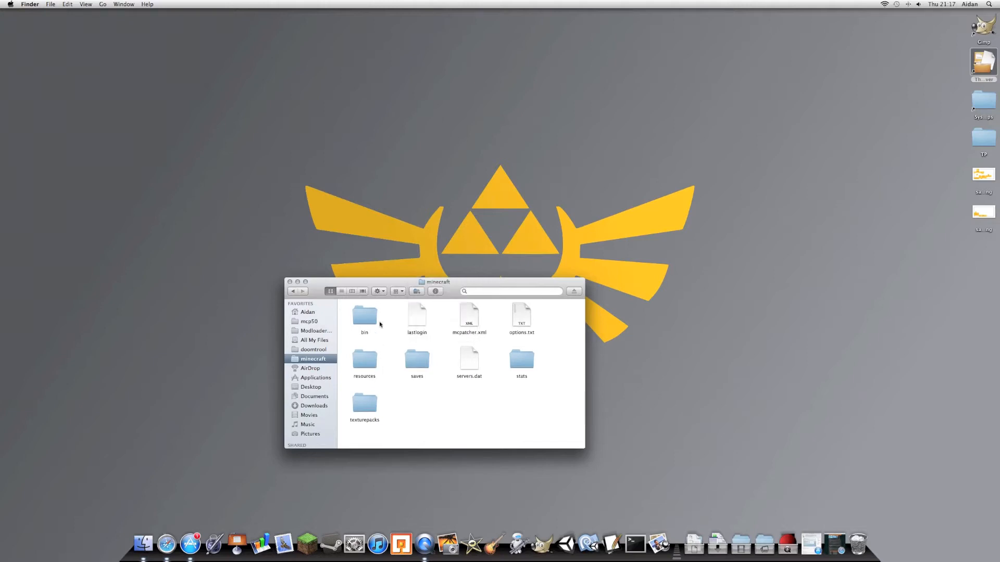
Extract minecraft.jar from the bin folder.
double_click(364, 317)
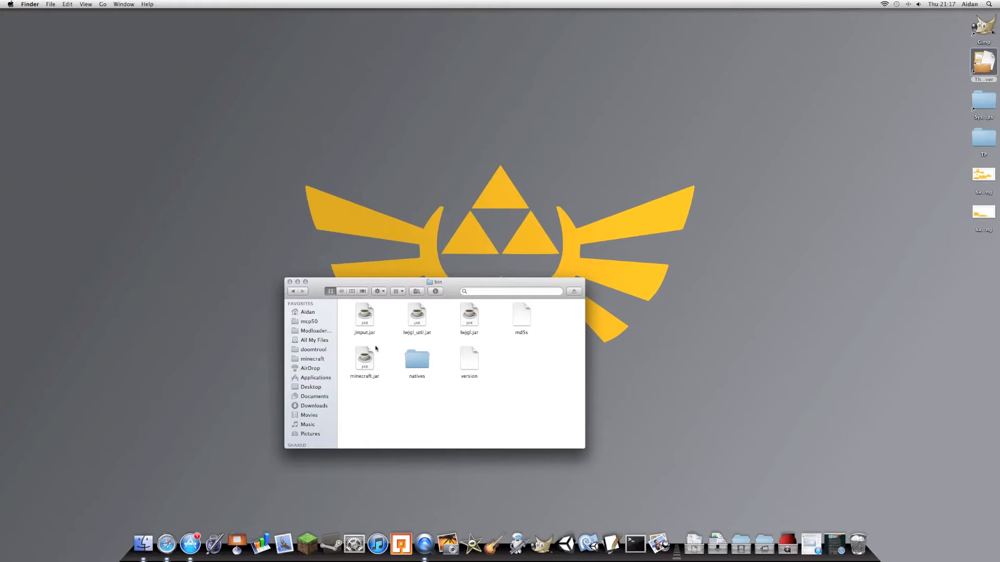
mouse_move(383, 219)
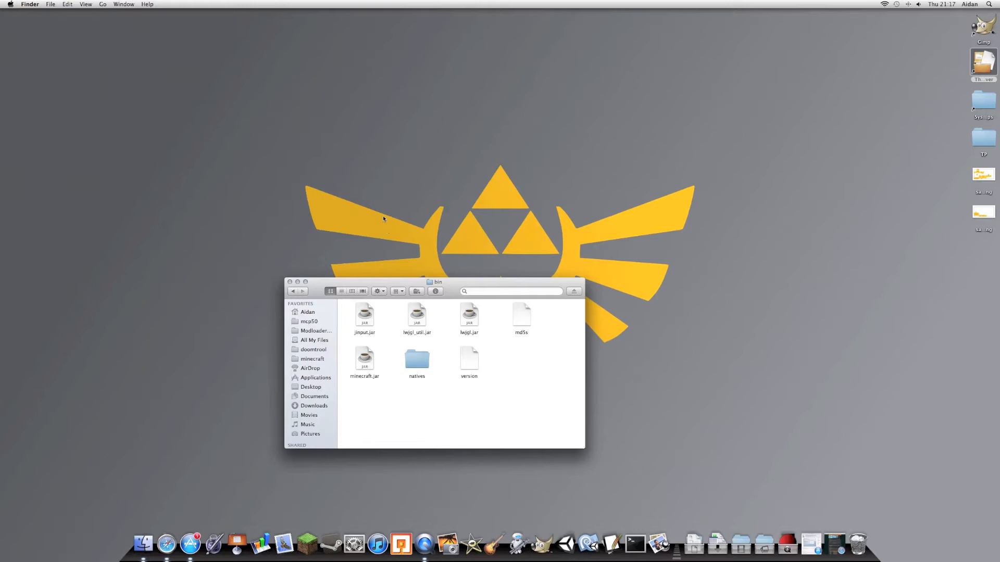
mouse_move(454, 256)
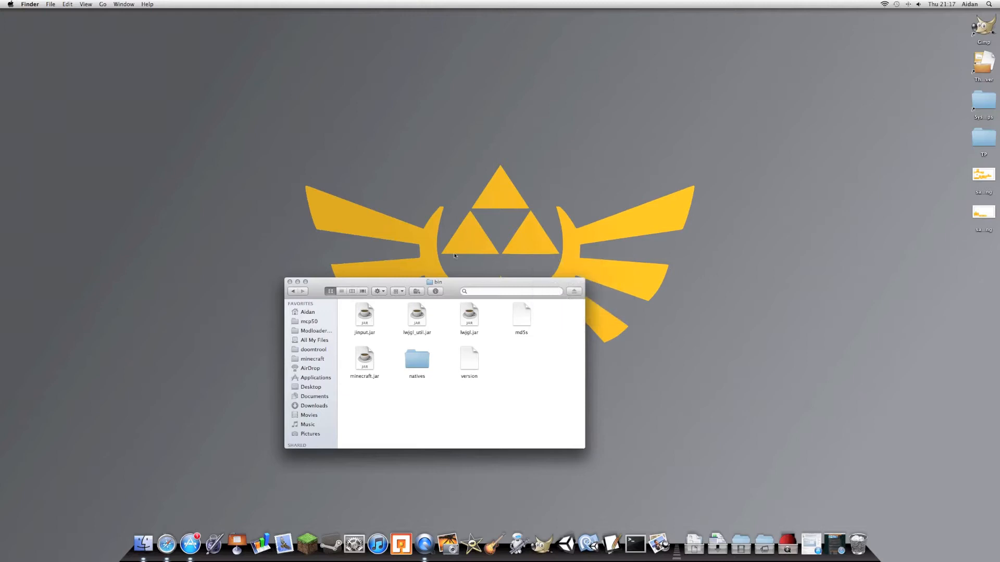
right_click(365, 357)
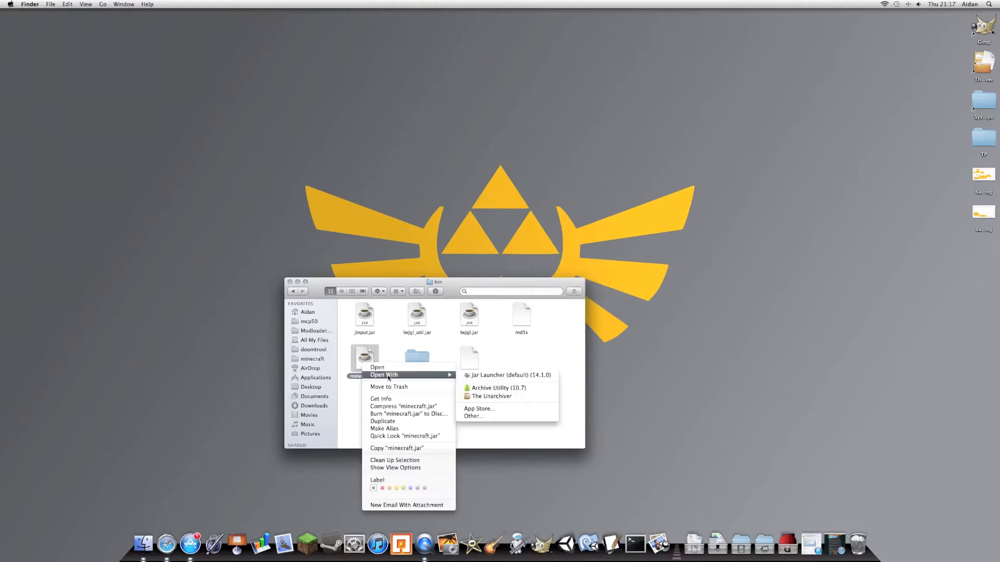
mouse_move(491, 396)
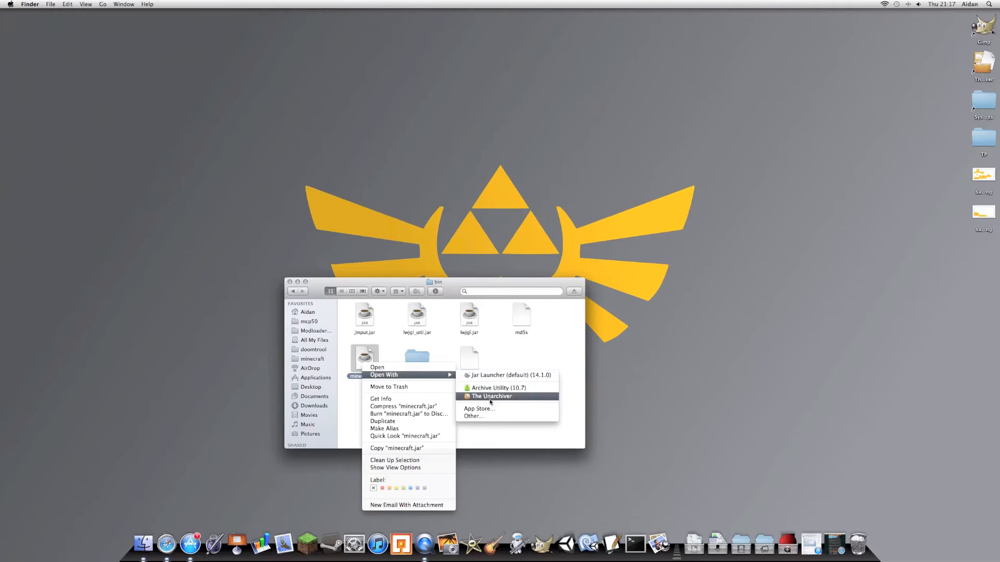
mouse_move(499, 388)
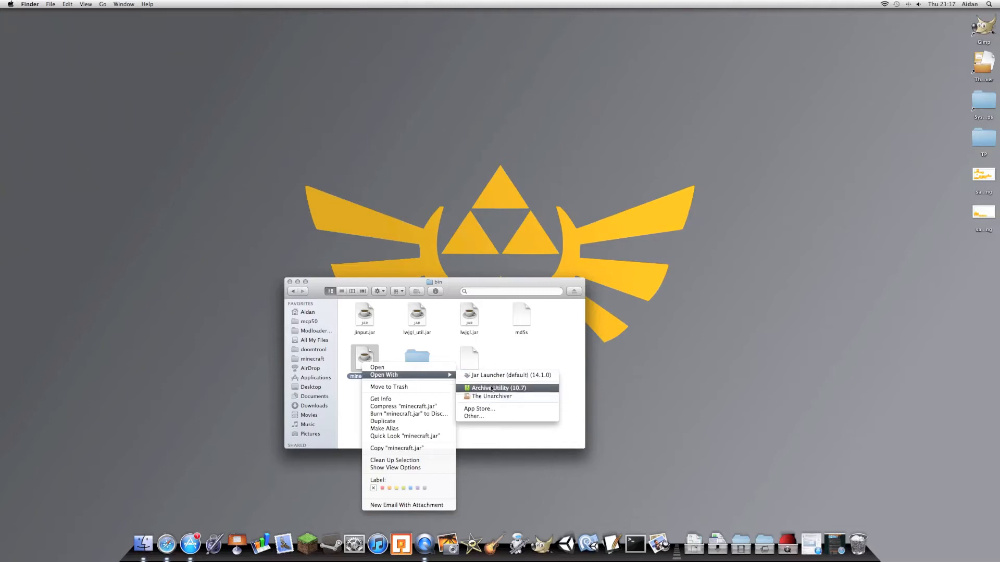
left_click(491, 396)
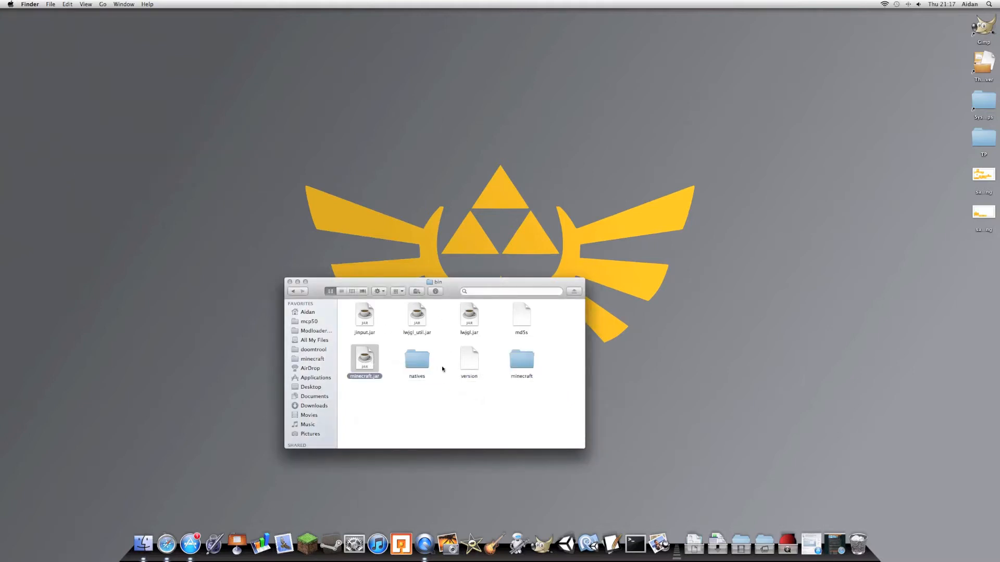
left_click_drag(521, 362, 406, 102)
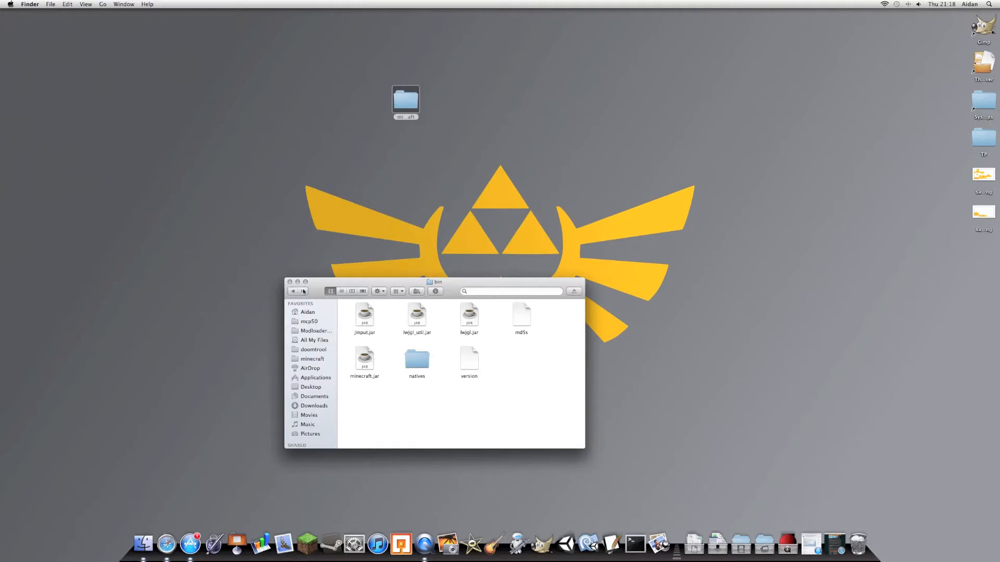
Visit texturepacks, close its window, and select the extracted folder on the desktop.
left_click(293, 292)
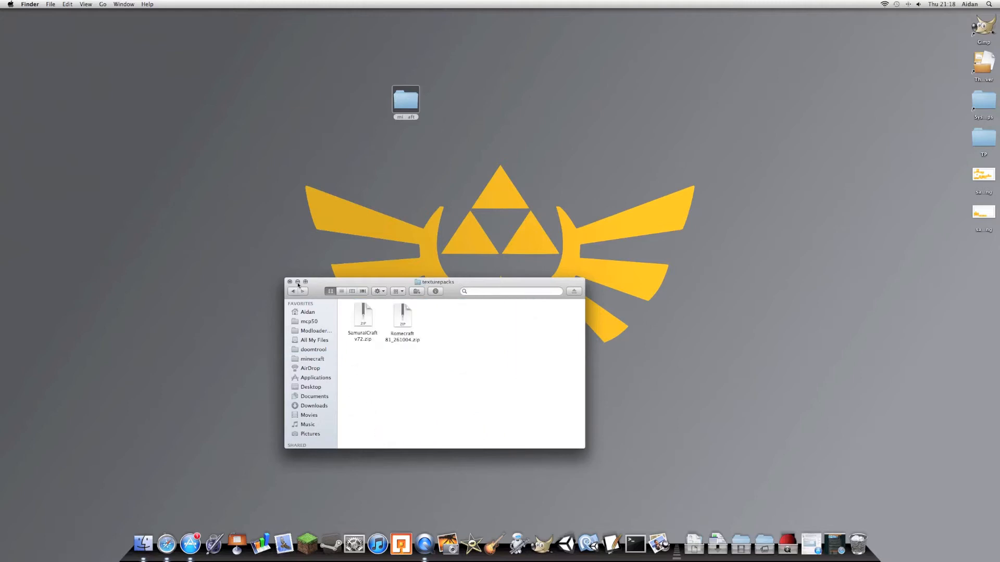
left_click(289, 282)
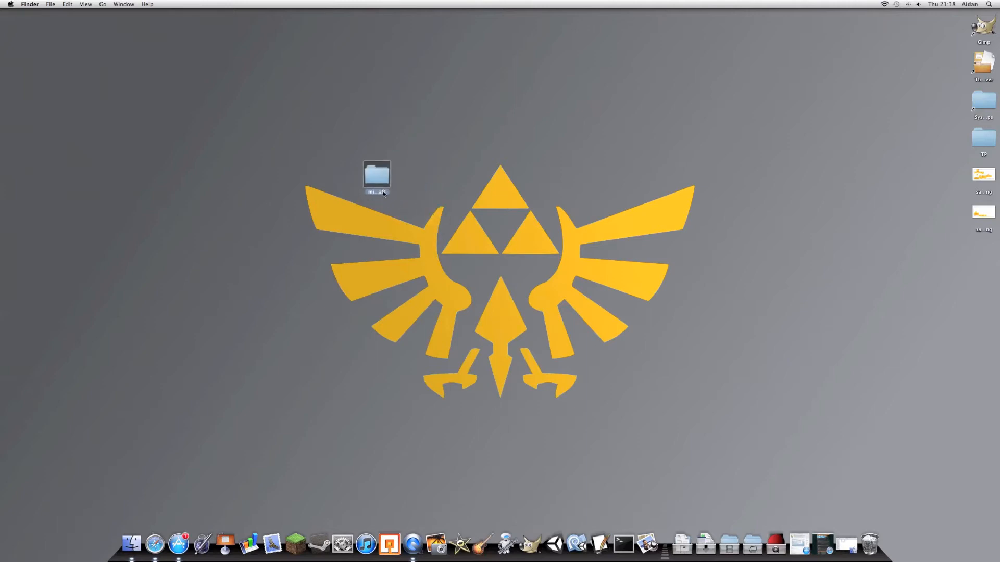
left_click(376, 178)
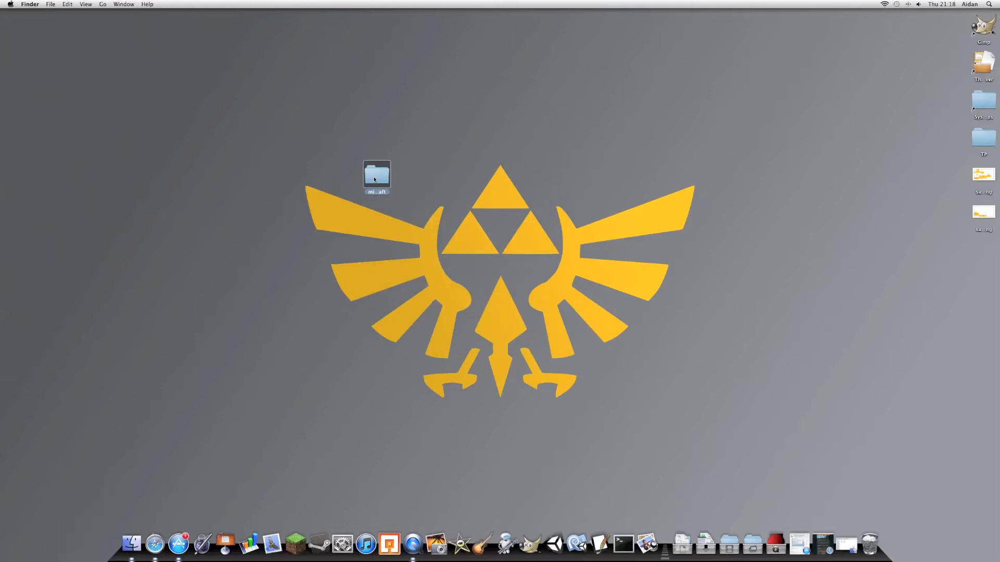
Open the extracted minecraft folder, arrange it by Kind, and toggle list view back to icons.
double_click(376, 176)
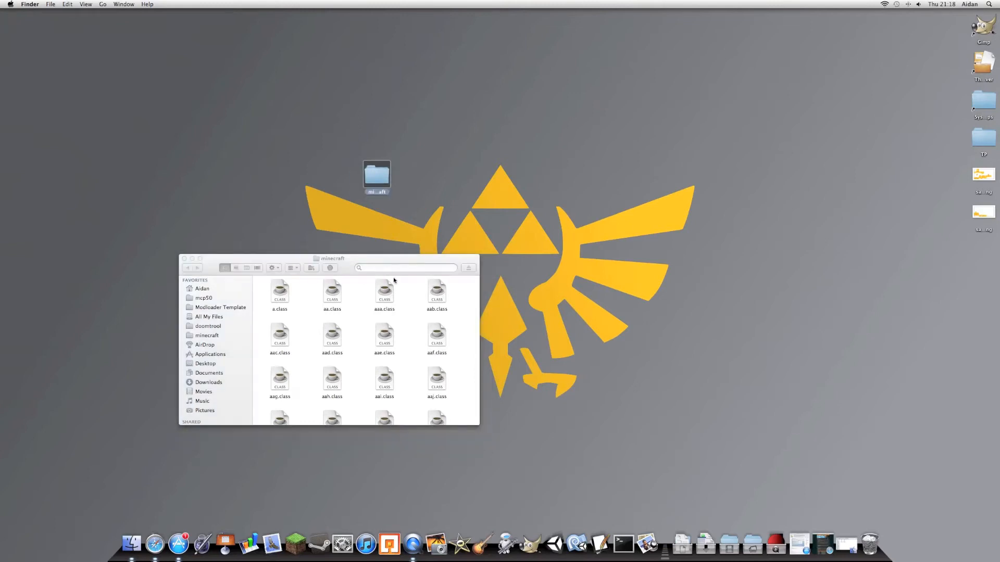
right_click(411, 315)
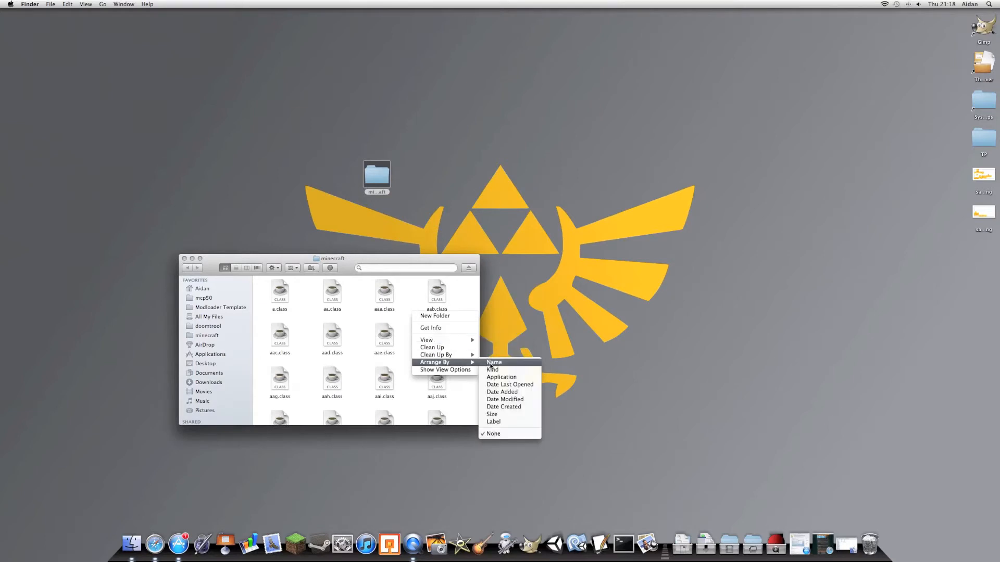
left_click(492, 370)
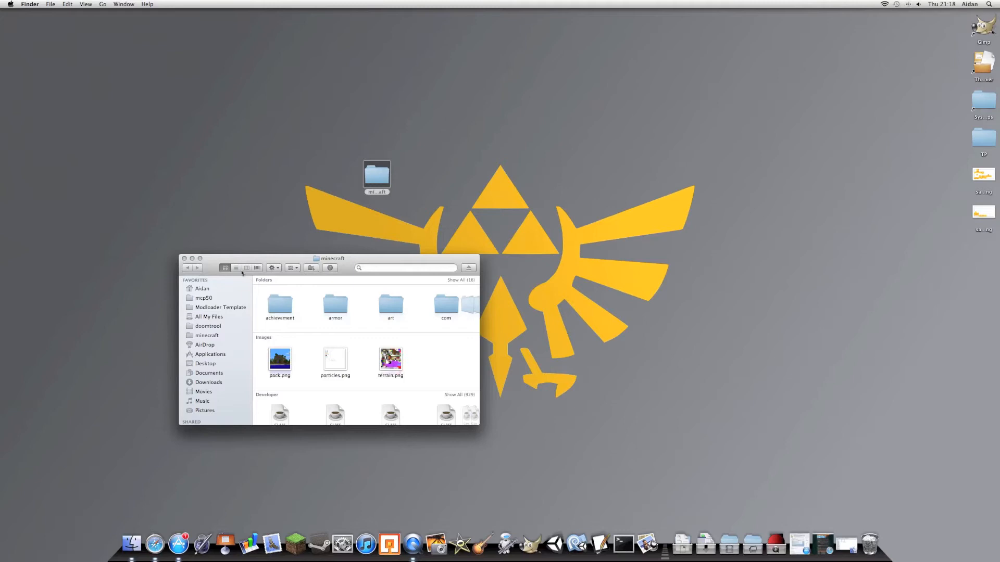
left_click(246, 267)
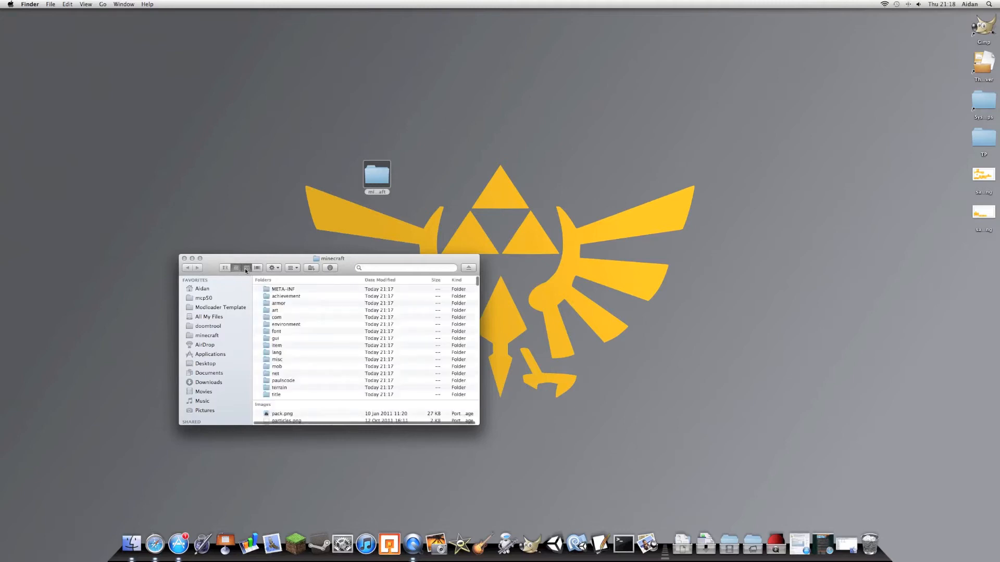
left_click(247, 267)
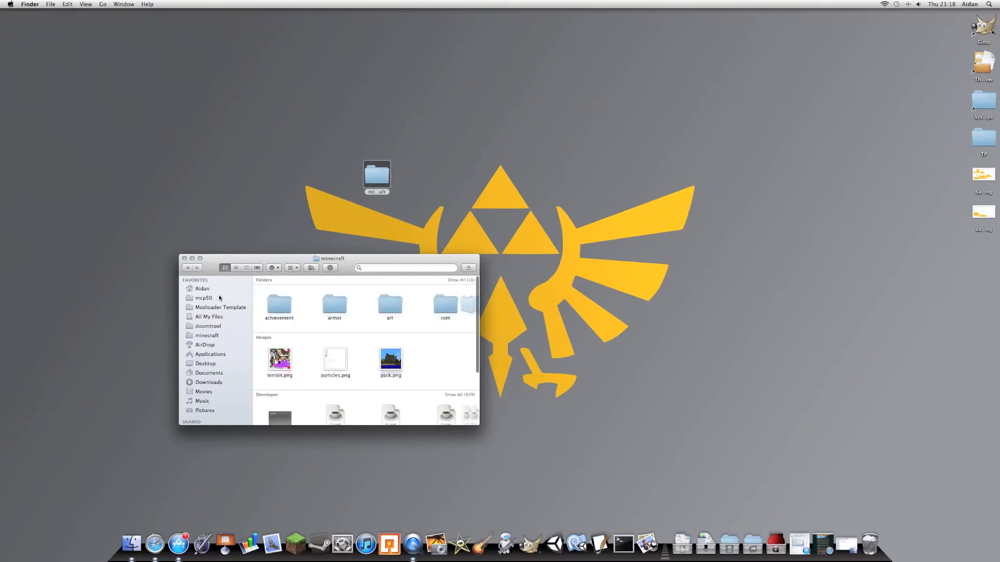
Drag the achievement, lang and other texture folders onto the desktop.
scroll("down", 3)
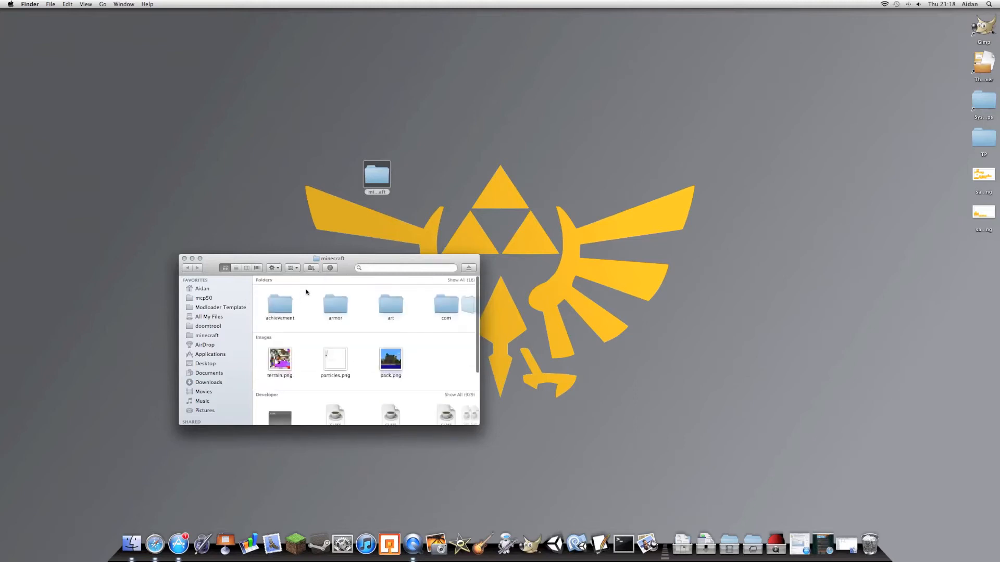
mouse_move(290, 302)
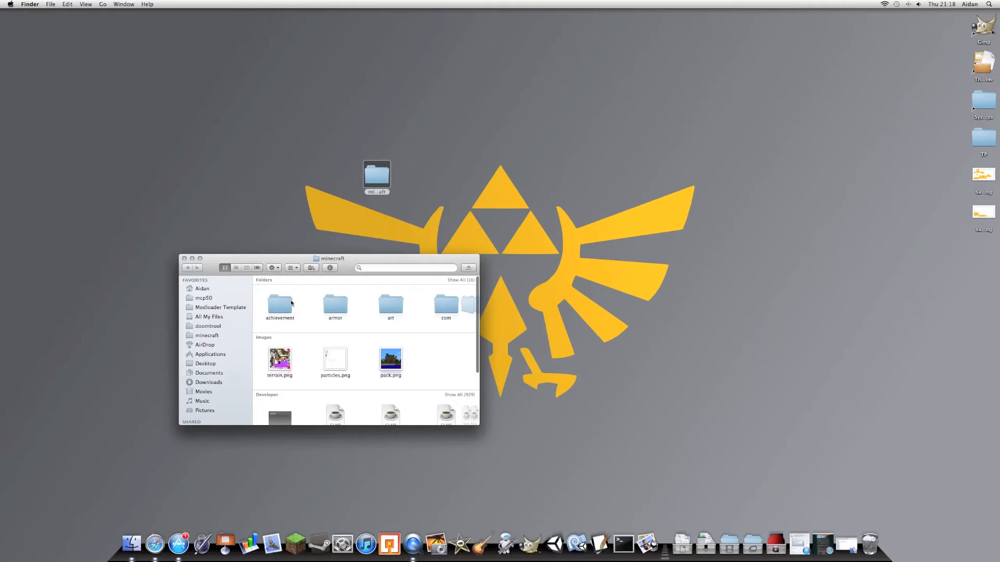
left_click(279, 305)
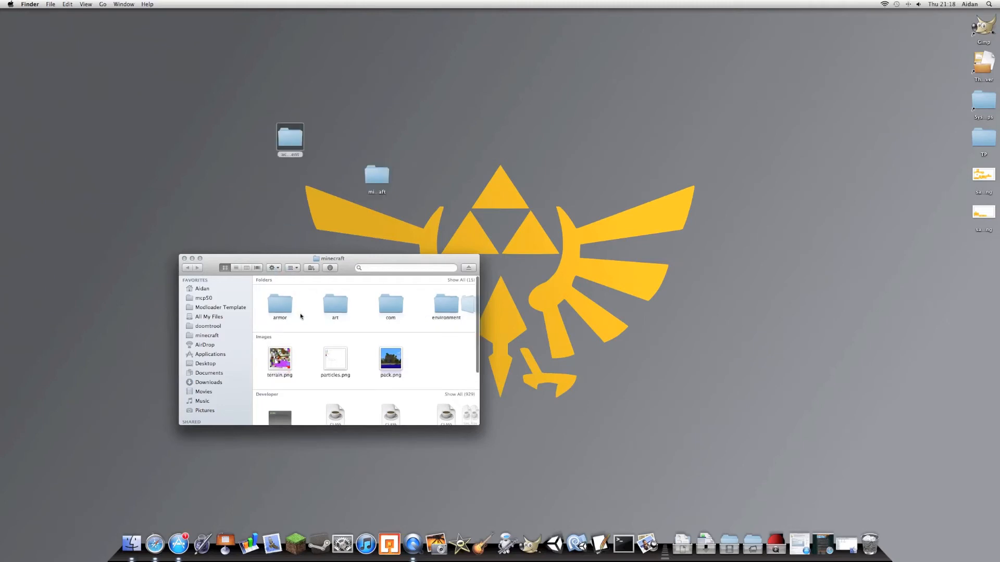
left_click_drag(279, 305, 224, 144)
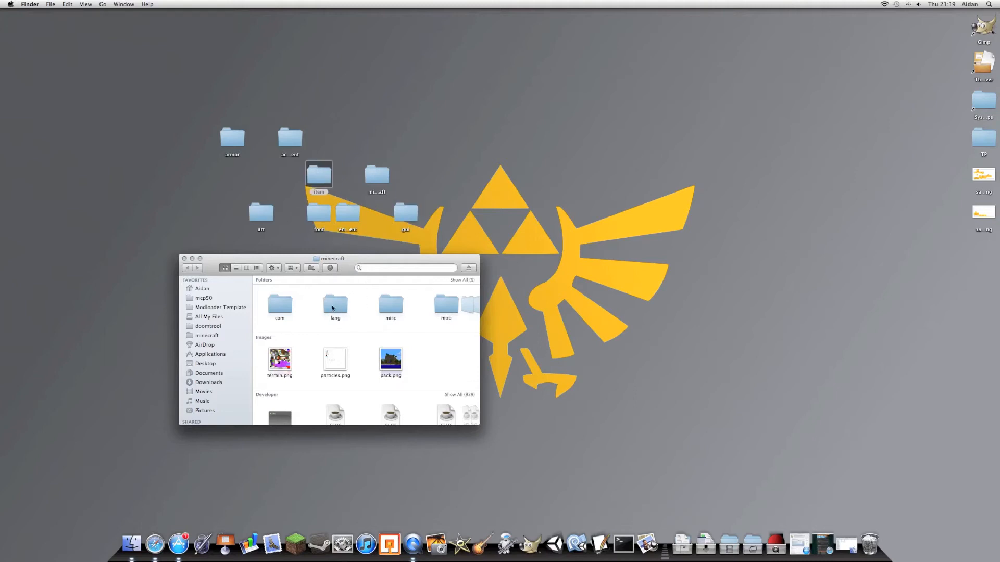
left_click(335, 304)
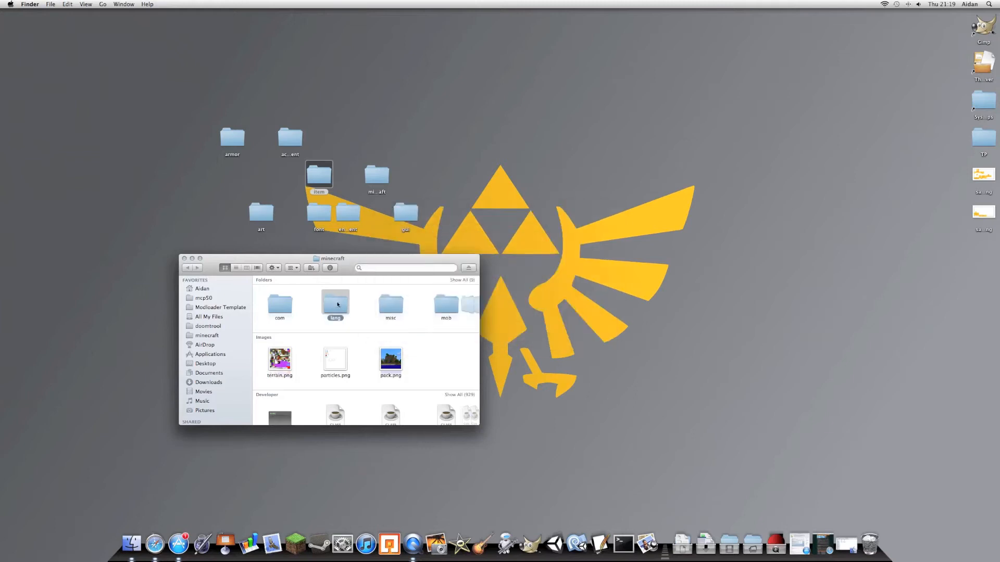
left_click_drag(334, 304, 361, 137)
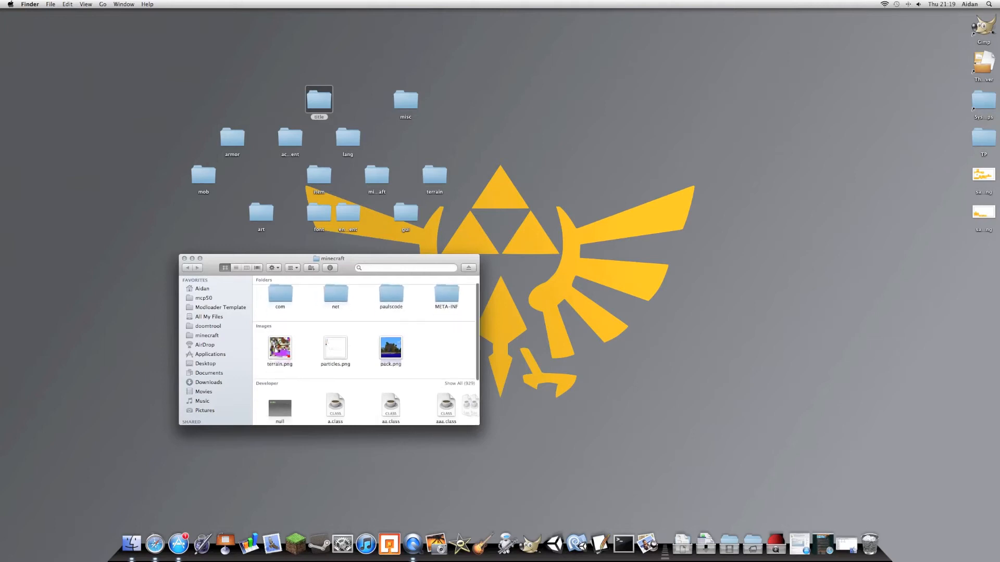
Scroll down to pack.txt, Quick Look its default description, and close the preview.
scroll("down", 3)
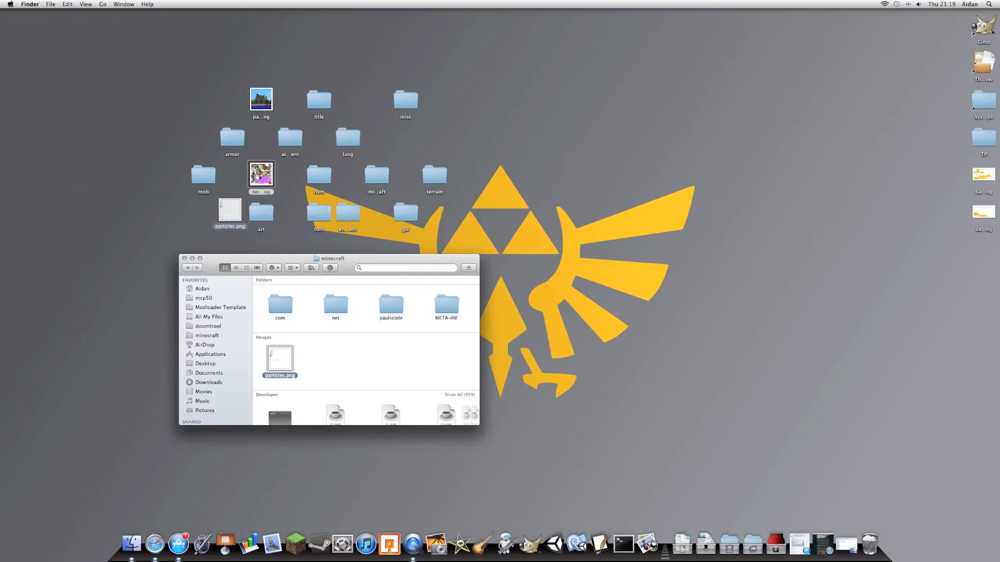
scroll("down", 3)
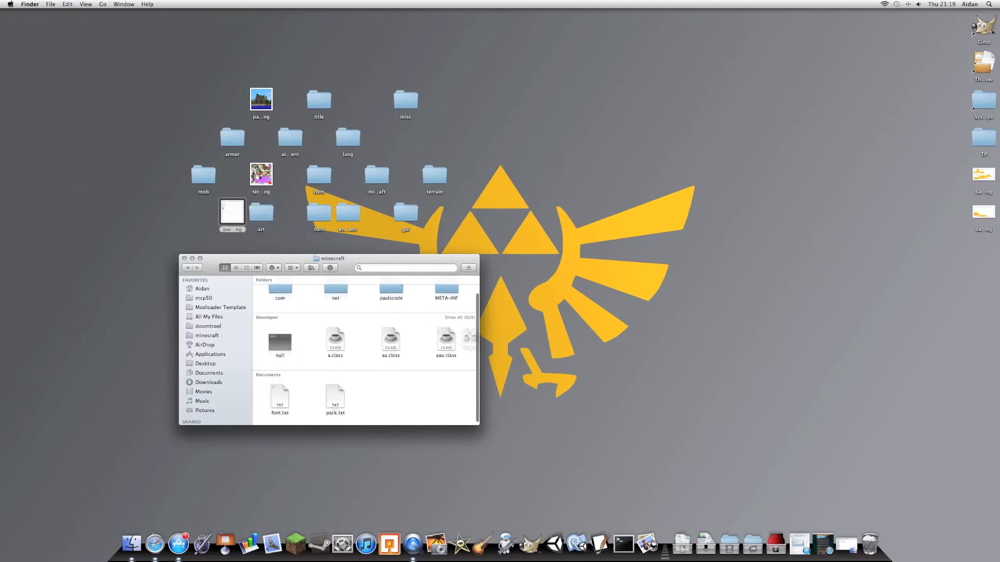
scroll("down", 3)
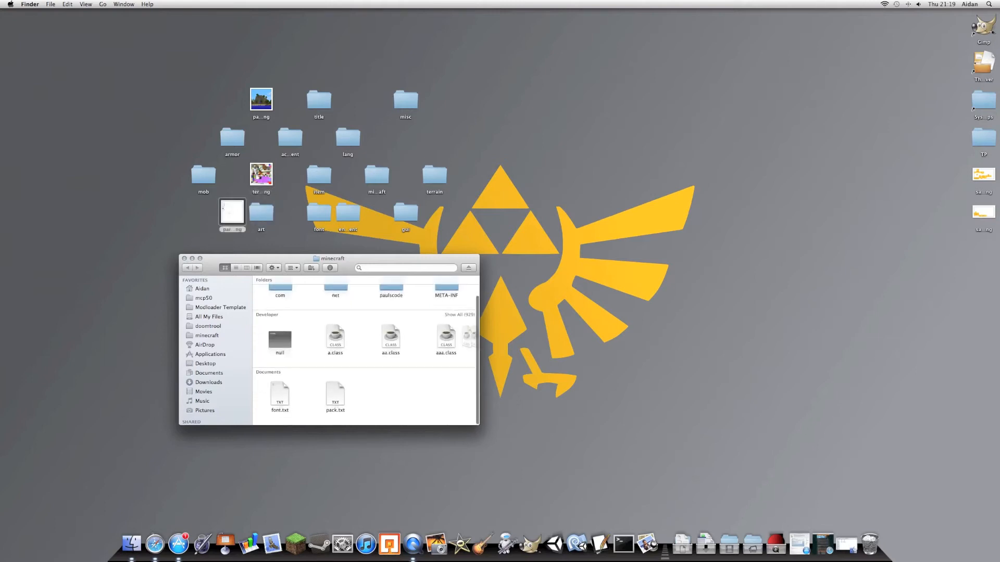
scroll("down", 3)
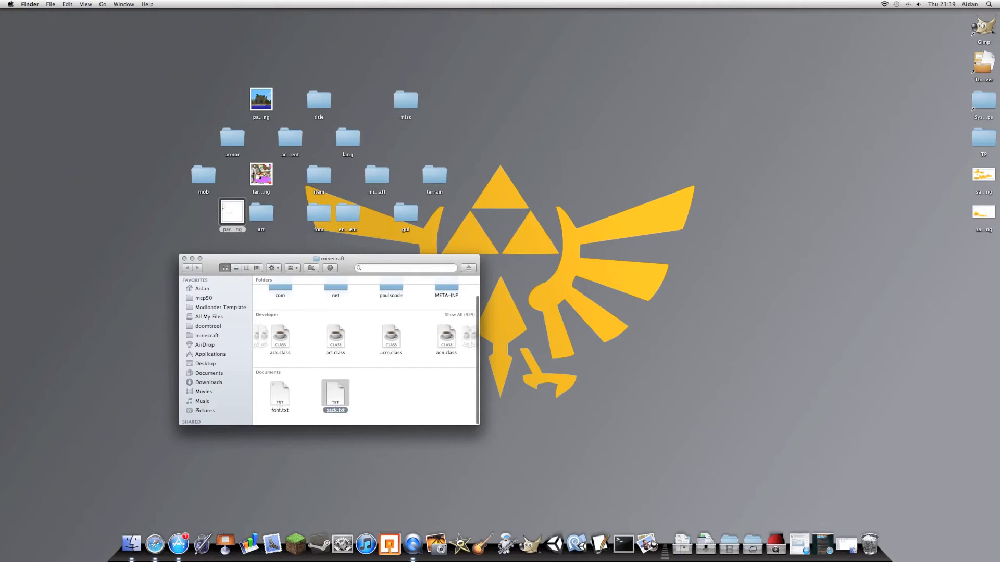
double_click(335, 395)
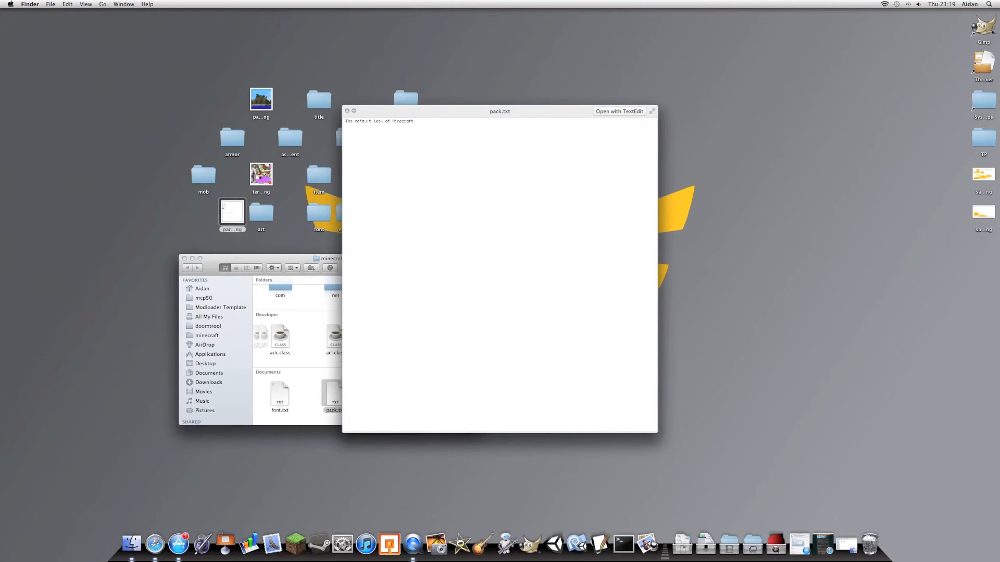
left_click(348, 111)
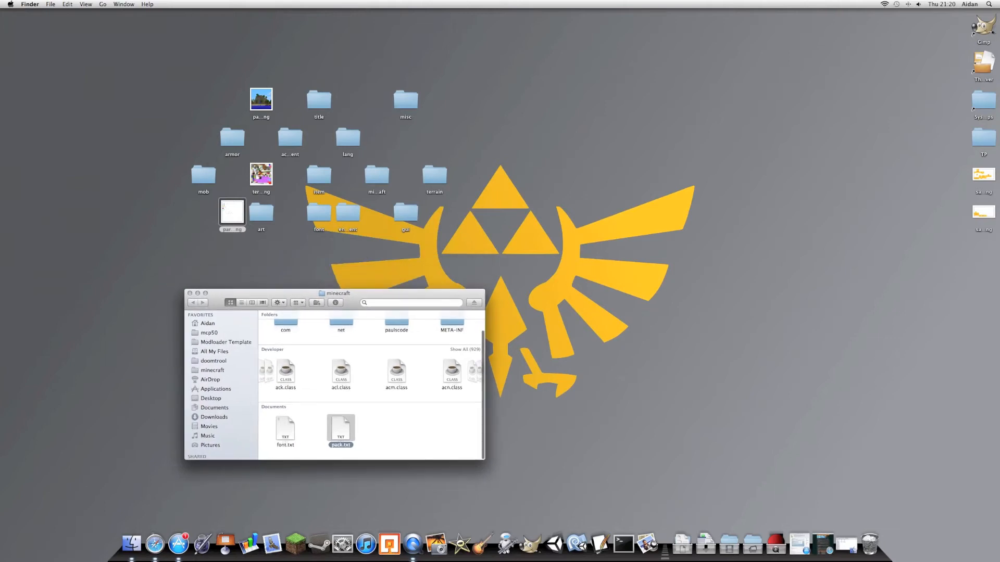
Trash the emptied extracted minecraft folder and close the minecraft folder window.
left_click_drag(376, 174, 521, 249)
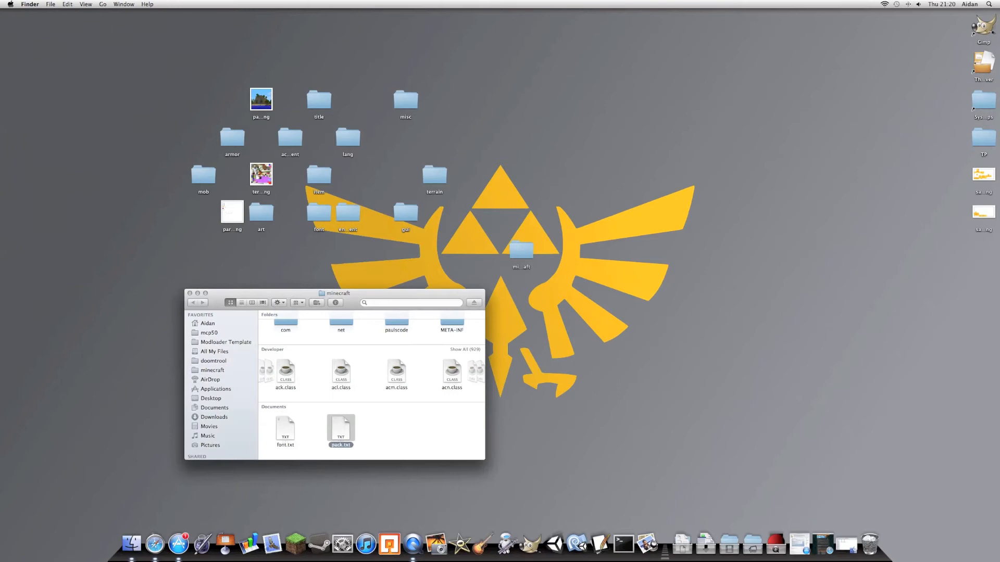
left_click(190, 293)
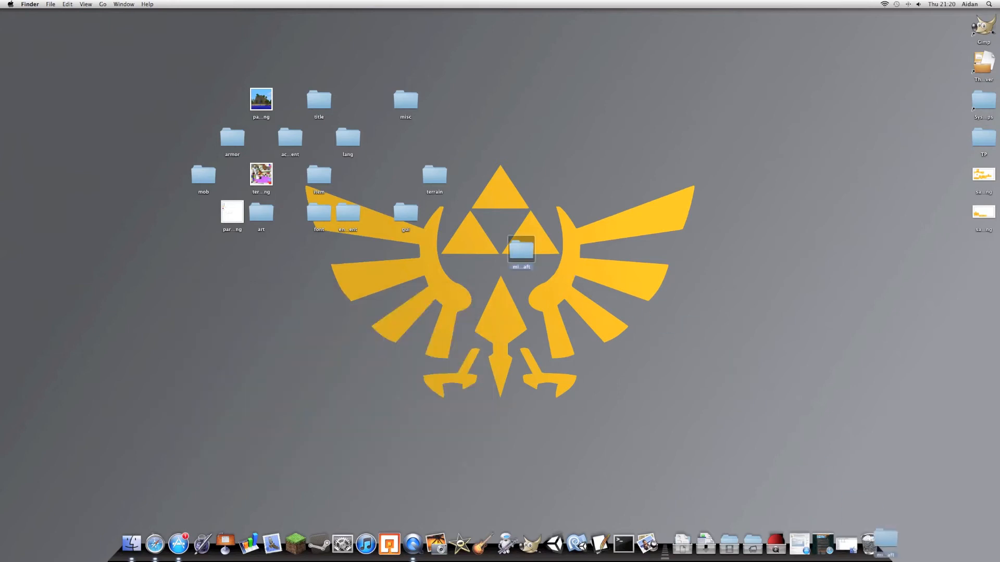
double_click(521, 249)
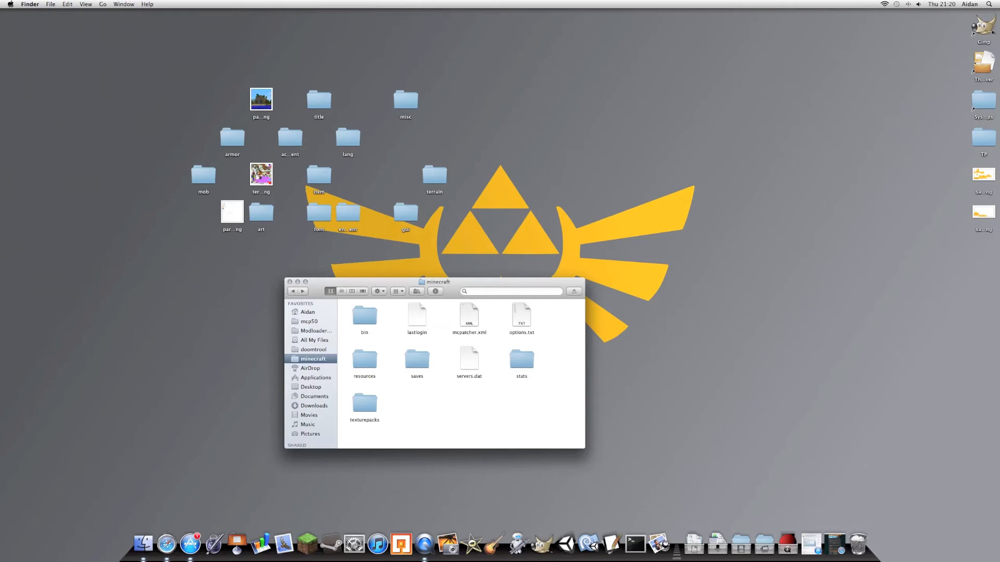
left_click(296, 281)
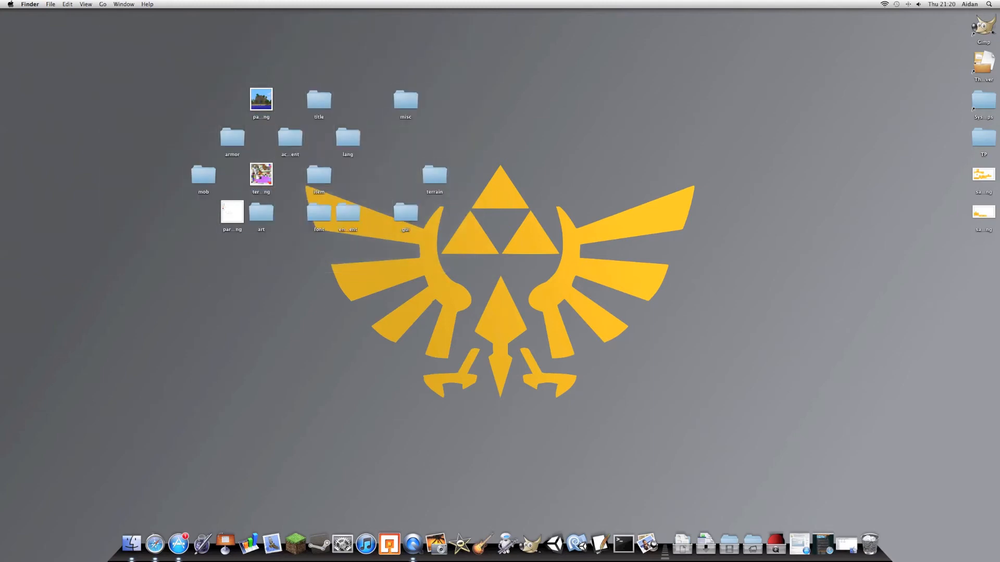
left_click(261, 99)
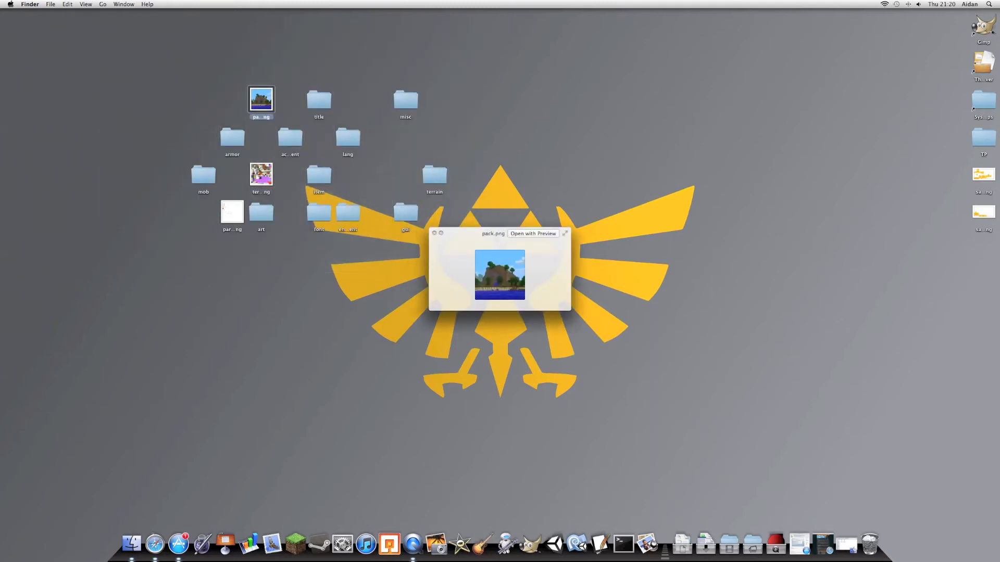
right_click(261, 100)
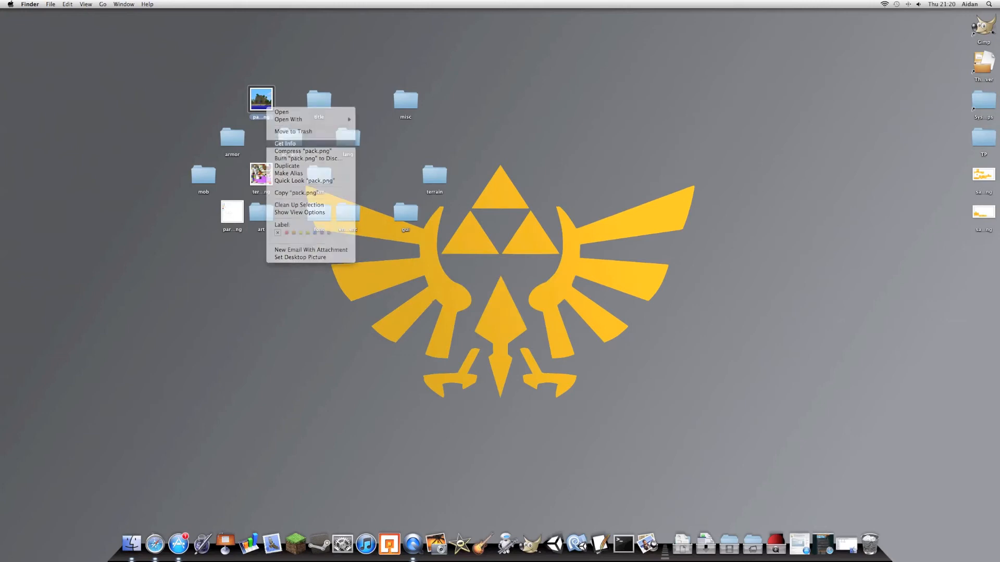
left_click(284, 142)
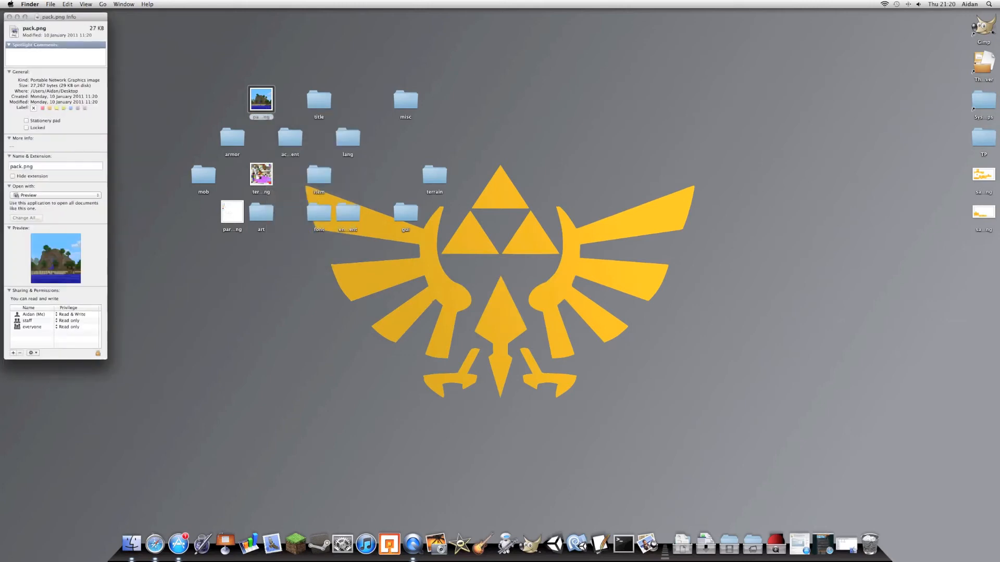
left_click_drag(54, 17, 87, 81)
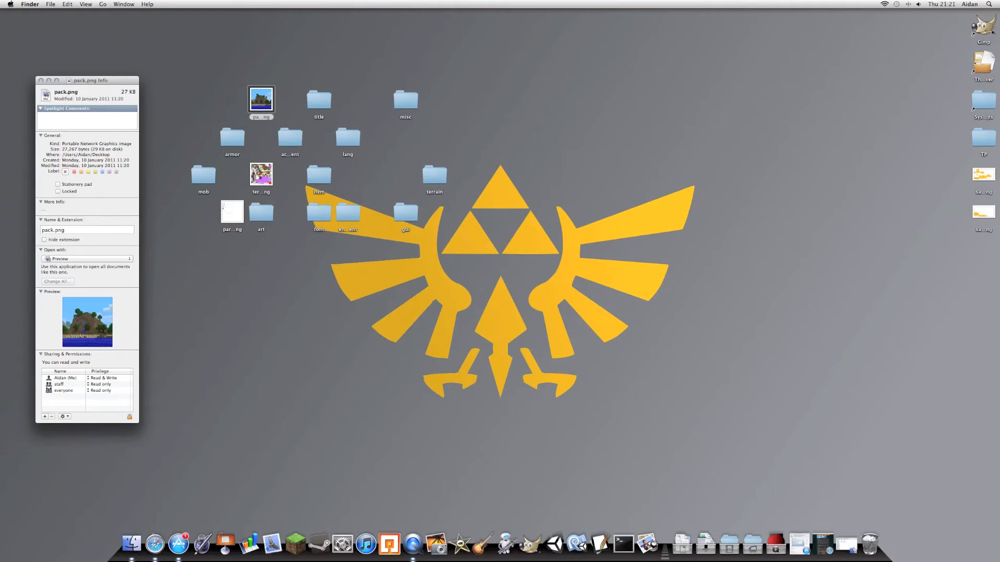
left_click(40, 81)
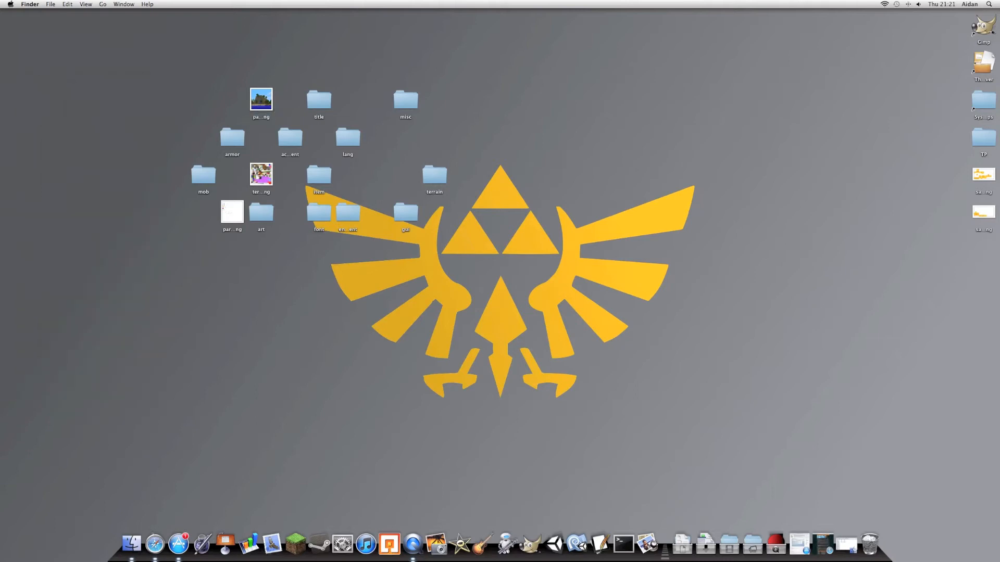
Run a Google image search for 16x16, then close the search tabs.
left_click(260, 100)
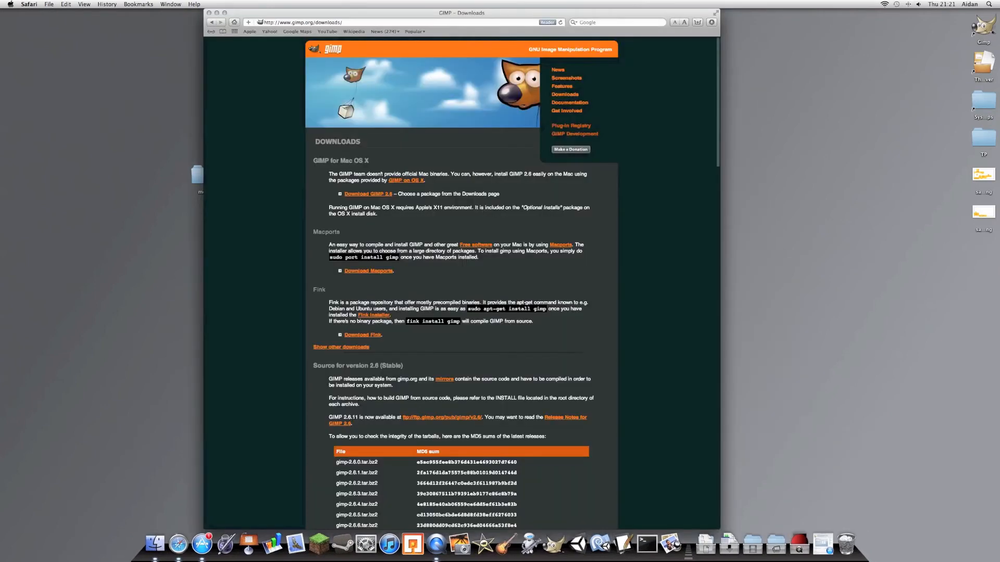
scroll("down", 3)
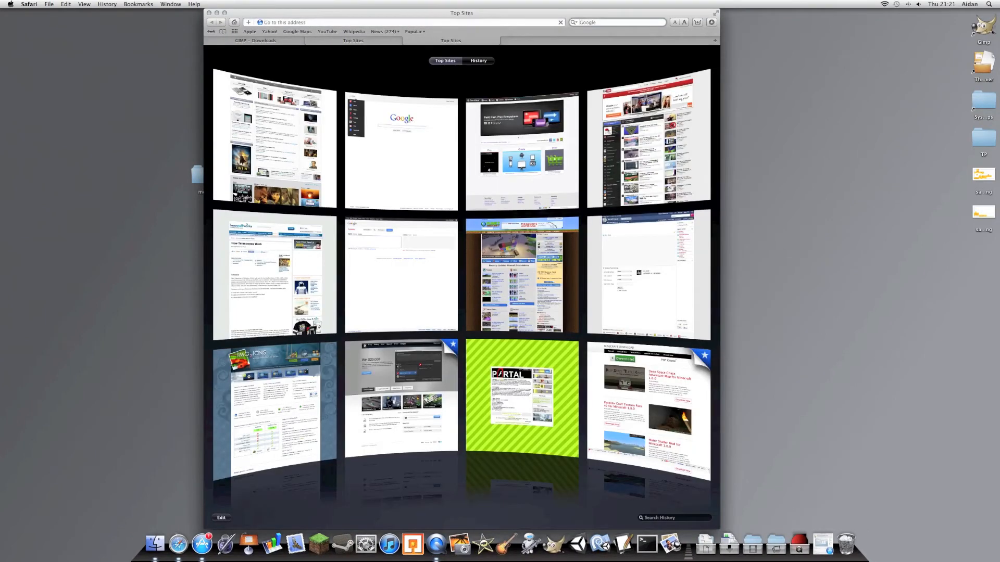
type("16x16")
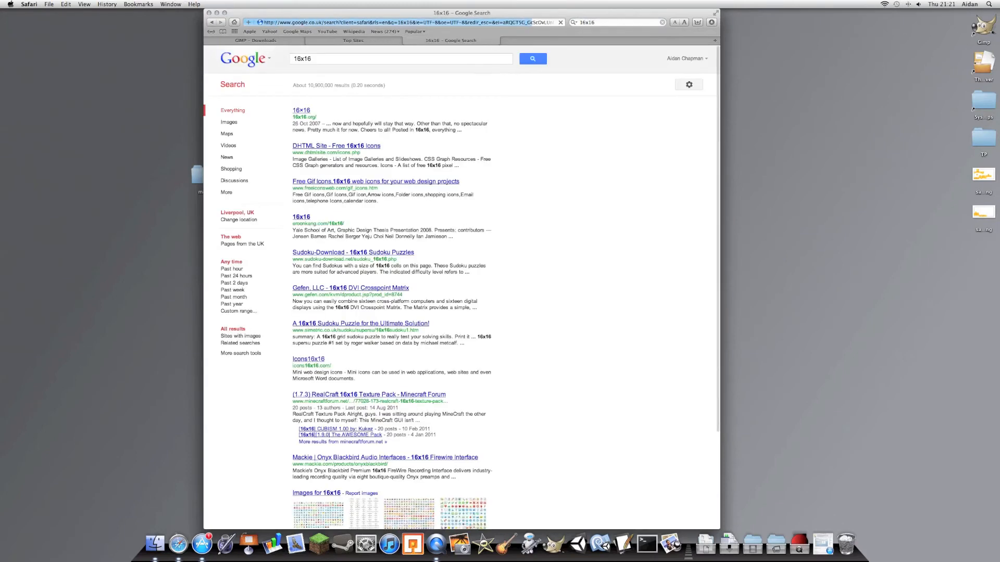
left_click(269, 58)
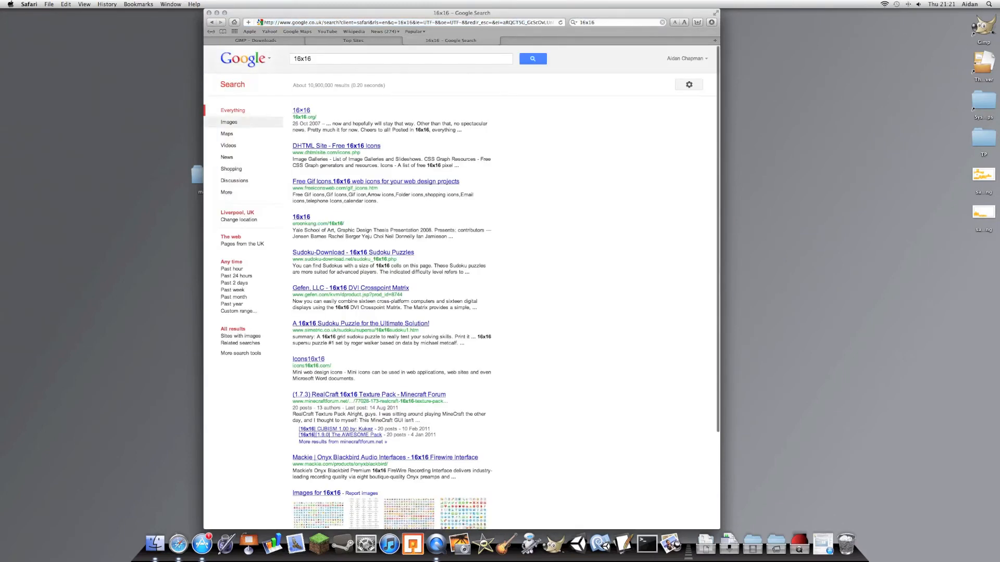
left_click(228, 121)
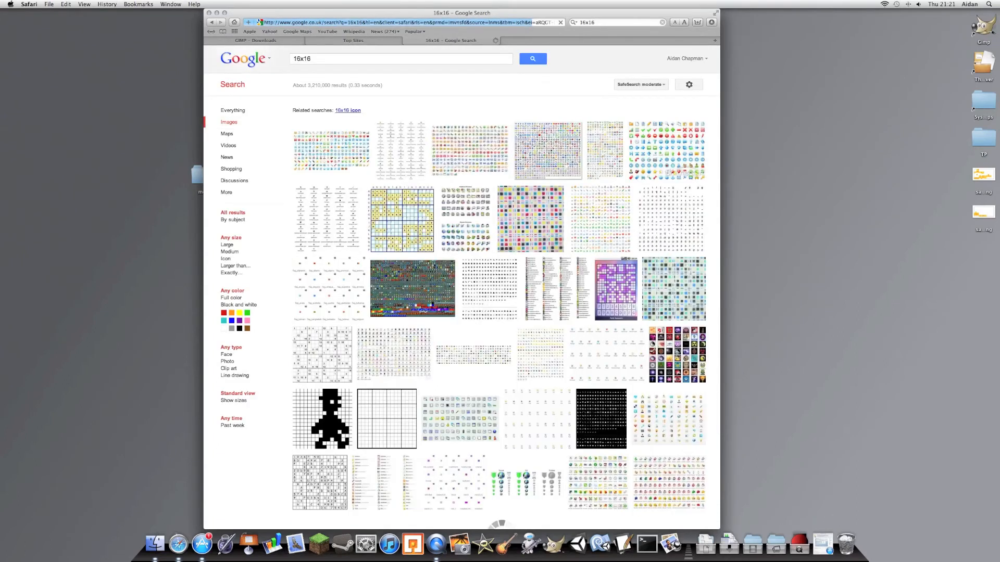
left_click(347, 110)
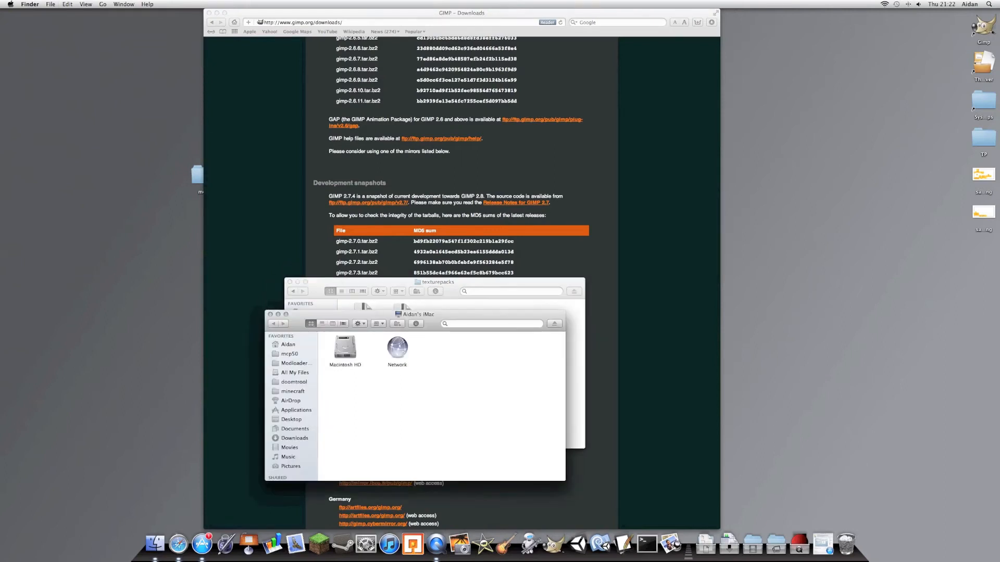
Replace the desktop pack.png with the red pack image and close the texturepacks window.
scroll("down", 3)
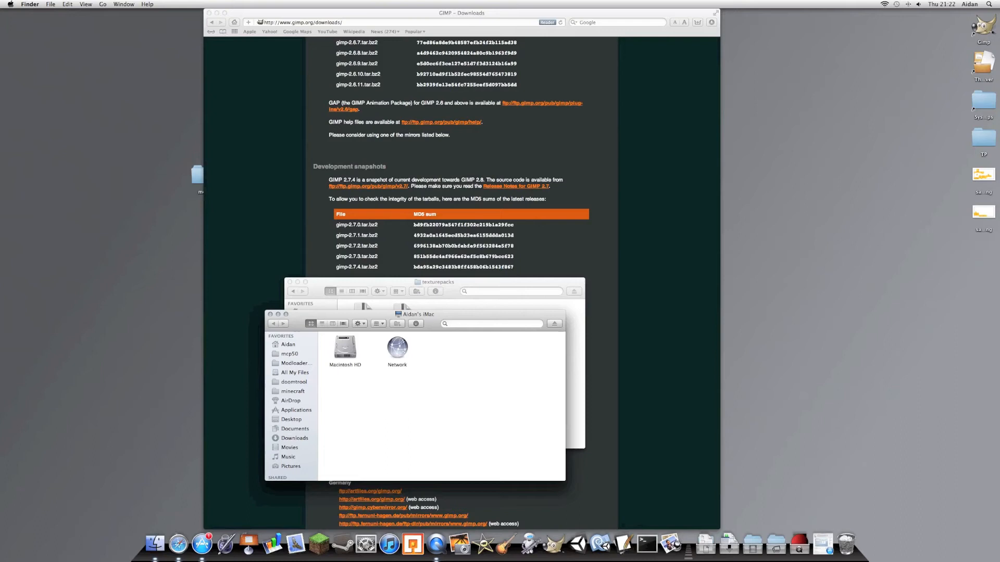
left_click(294, 372)
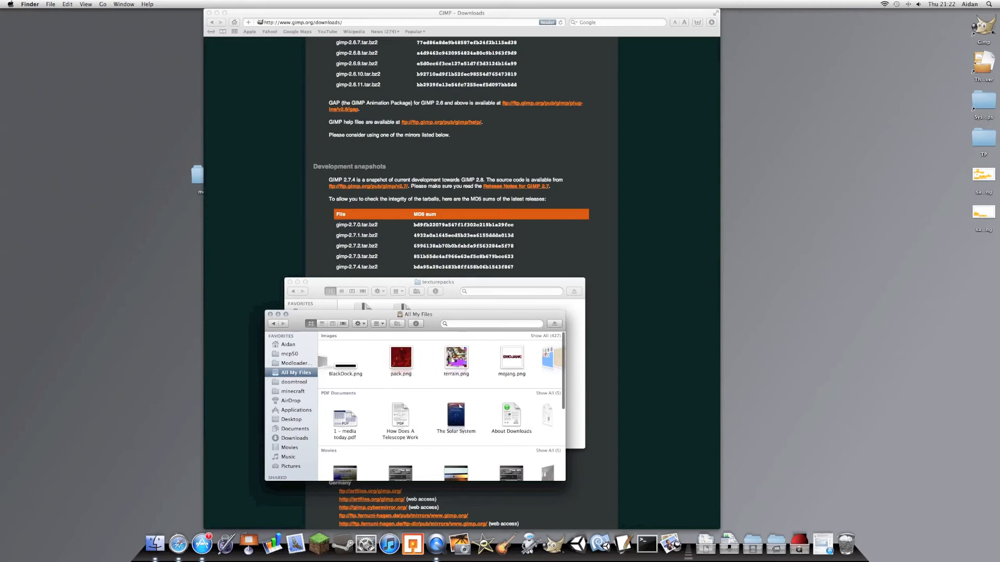
left_click(400, 355)
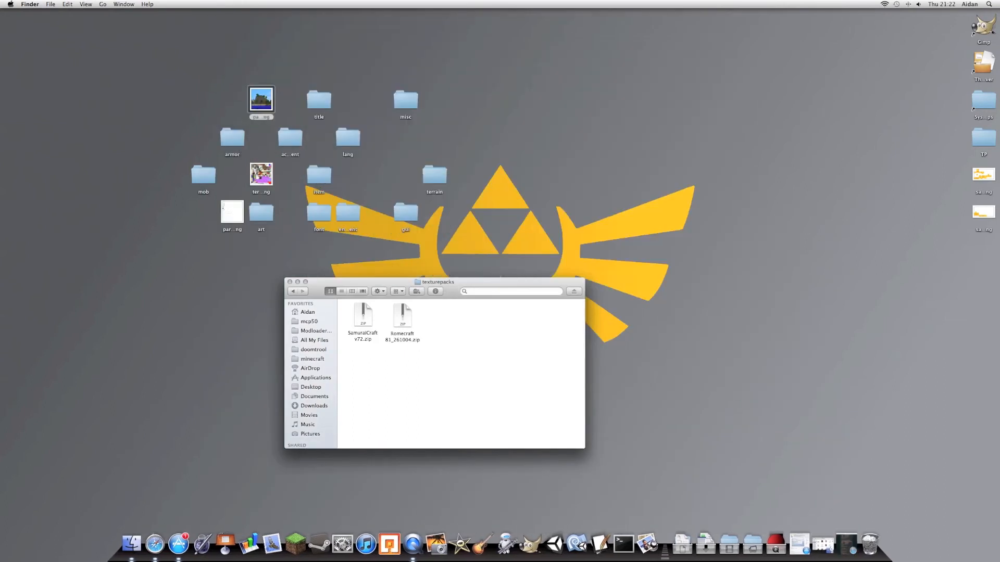
left_click(290, 282)
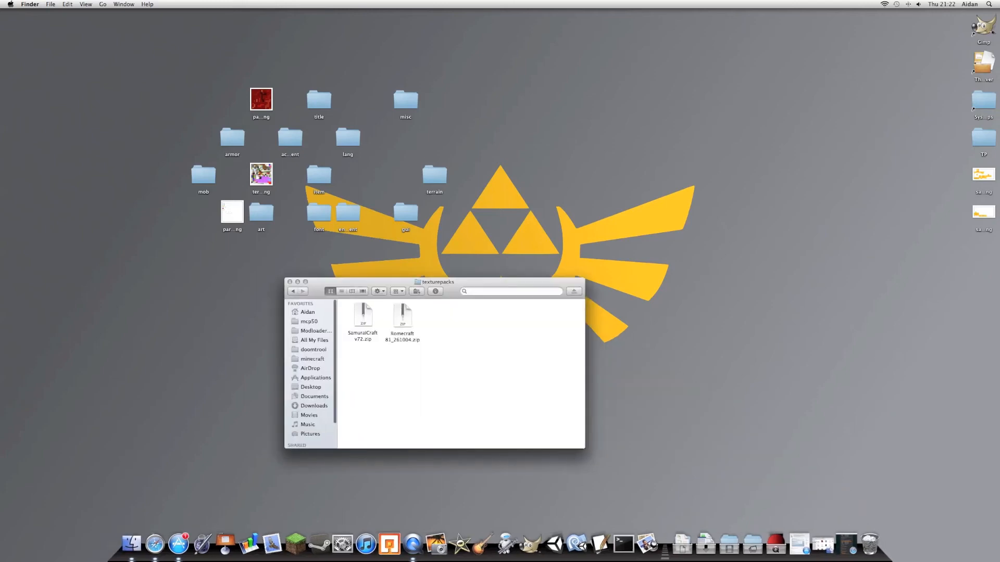
left_click(312, 359)
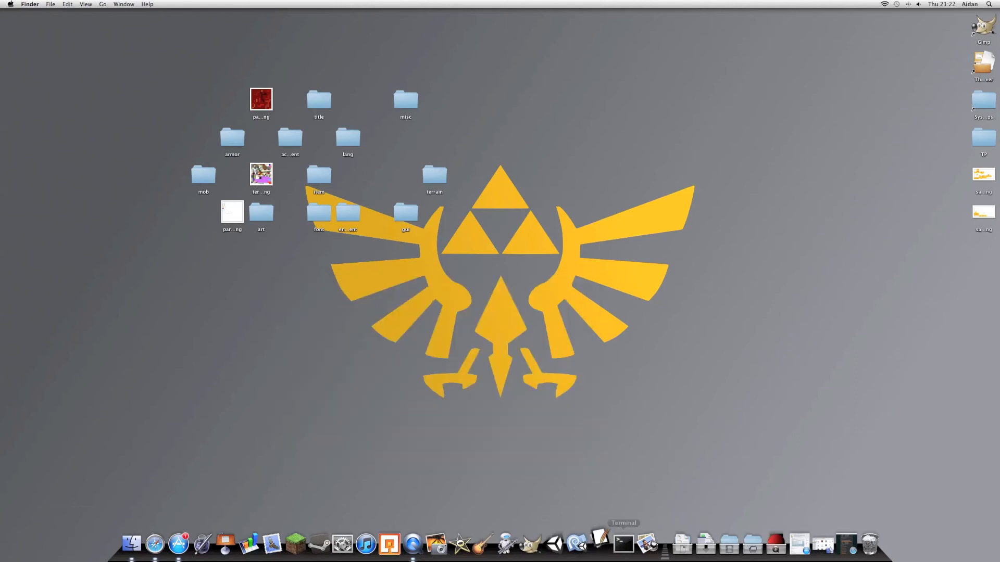
left_click(621, 543)
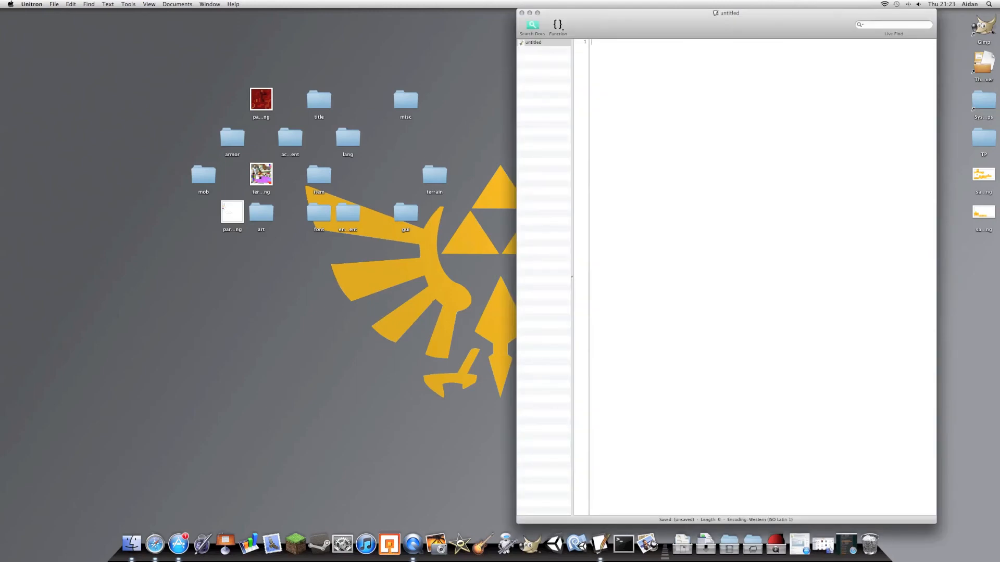
Type a short pack description beginning 'Hello' into the new Unitron note.
type("H")
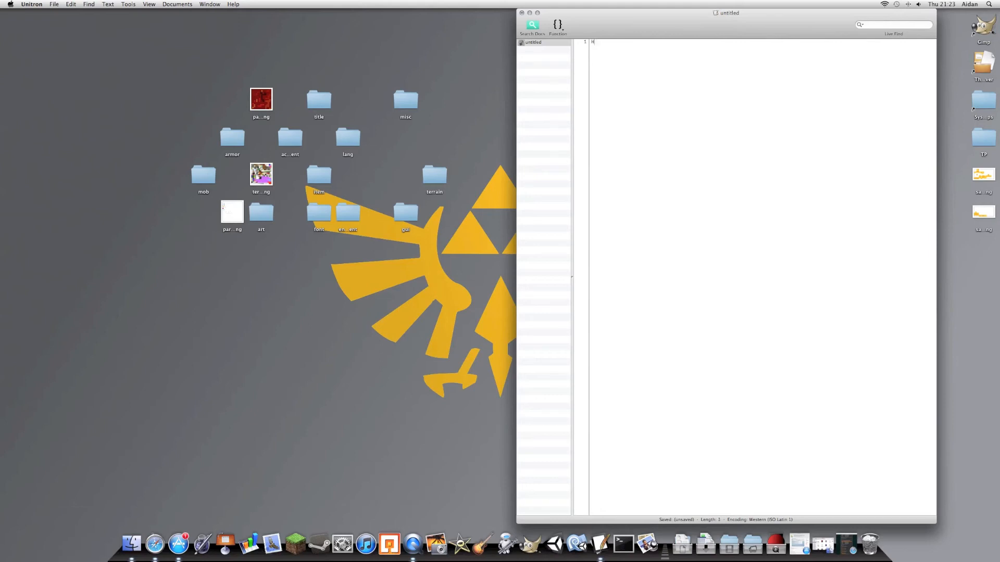
type("ello This is a")
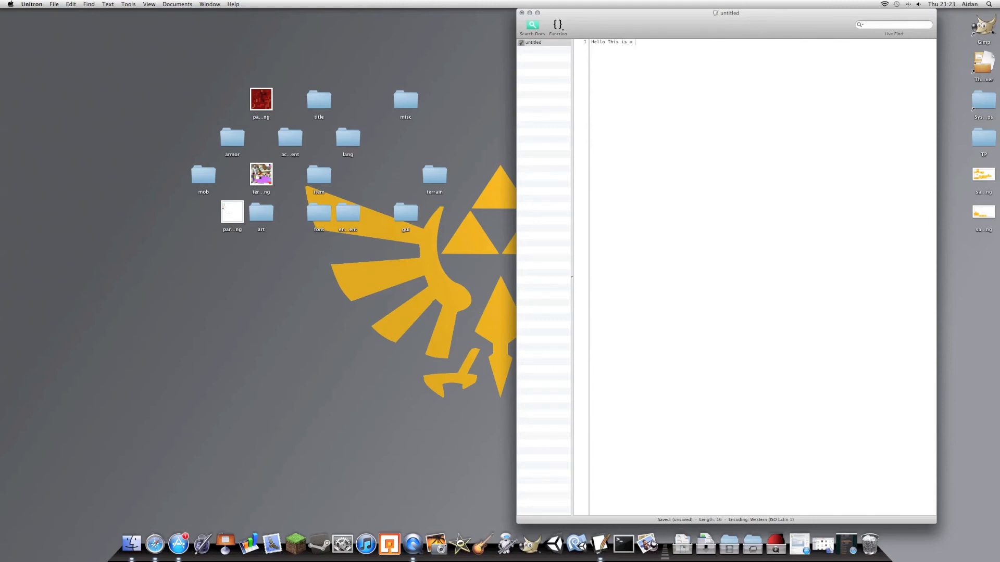
type("TP")
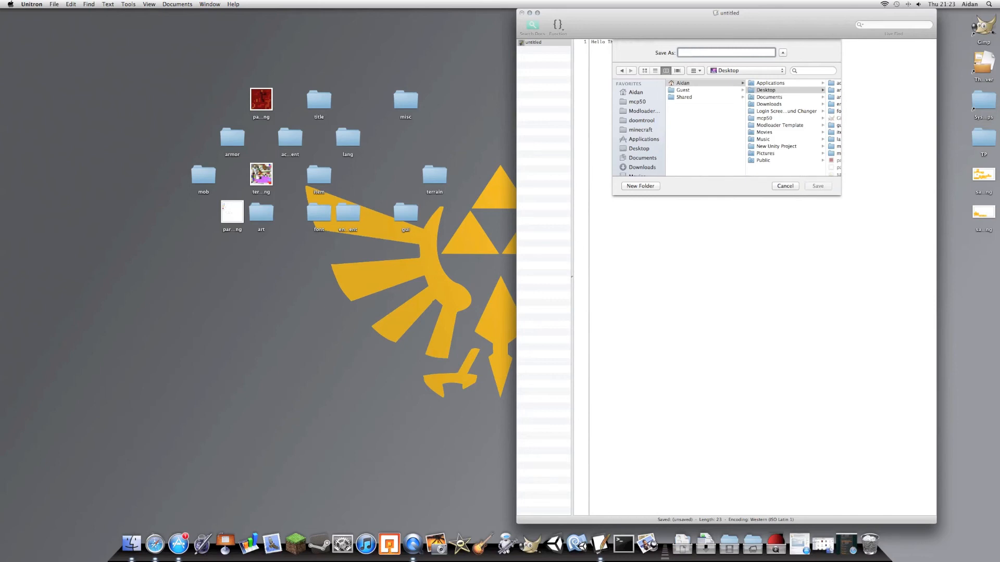
Save the note to the Desktop as pack.txt.
type("p")
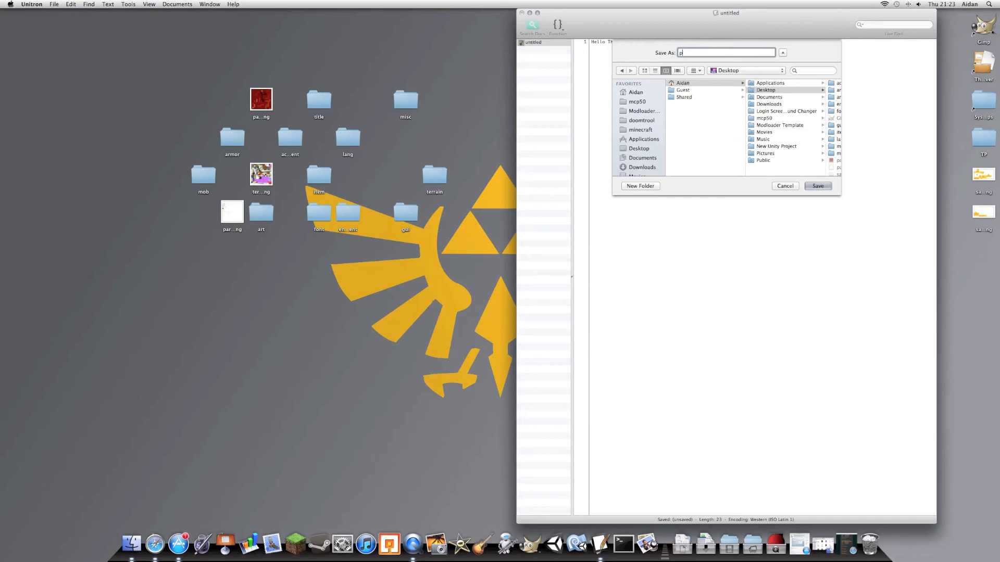
type("ack.")
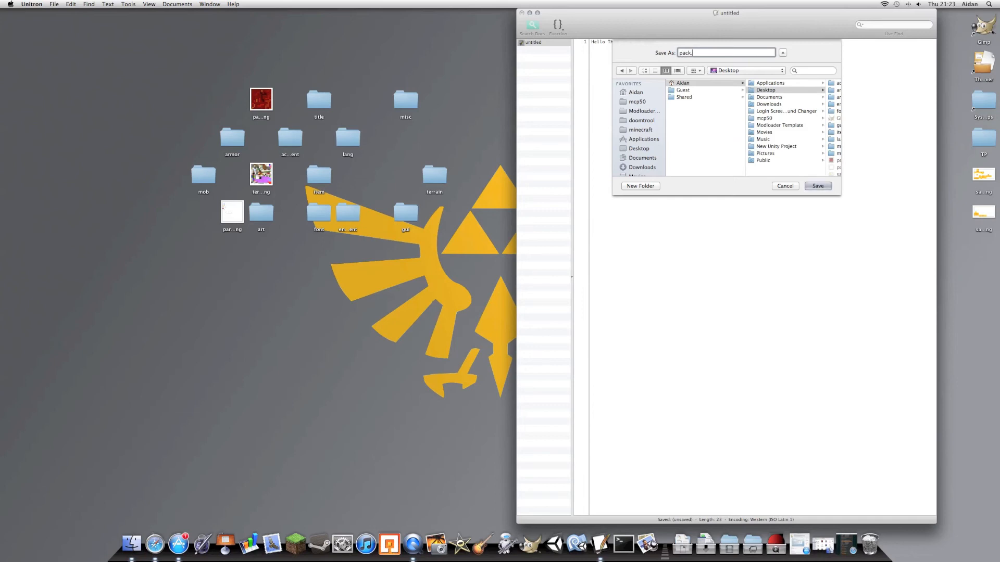
type("txt")
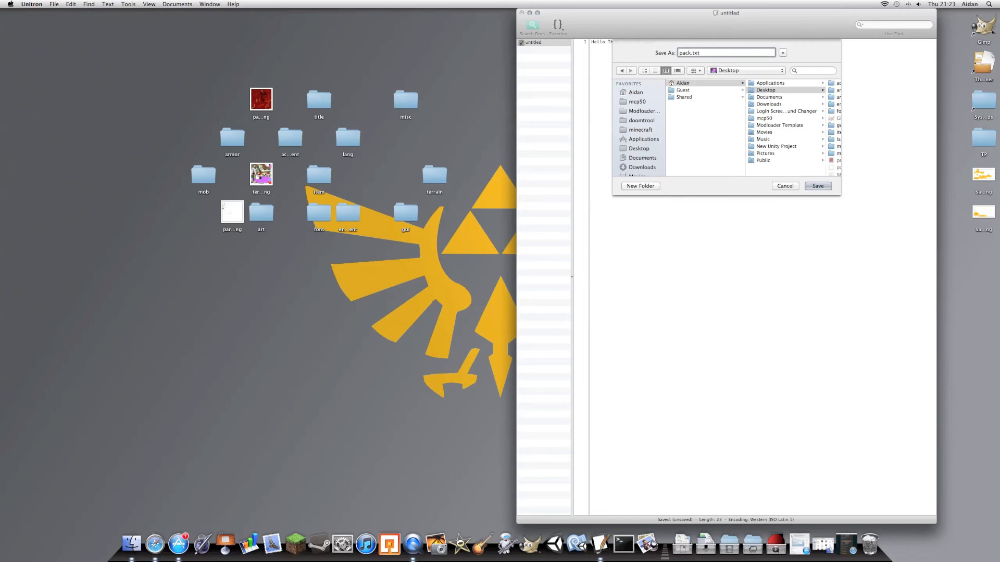
left_click(817, 185)
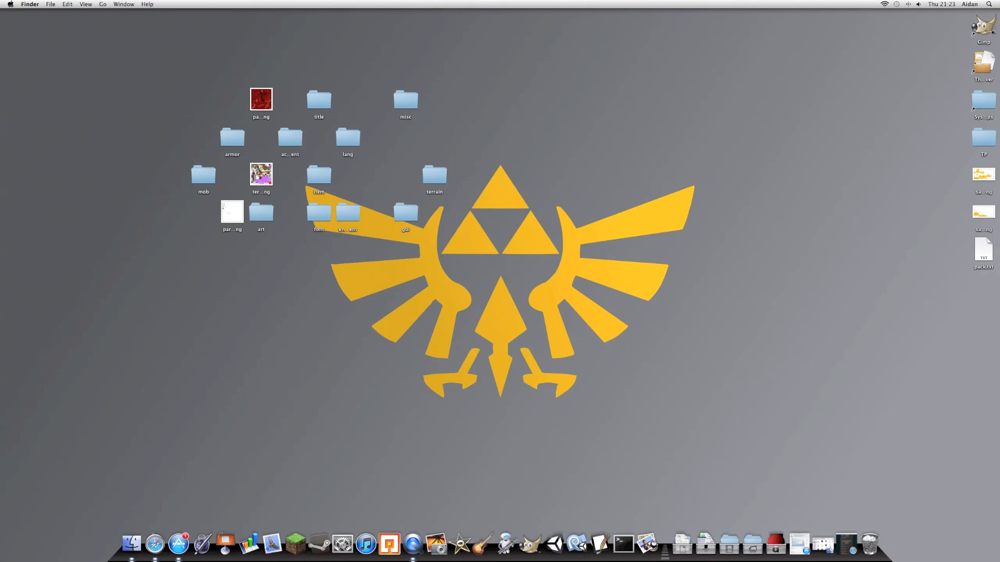
mouse_move(598, 546)
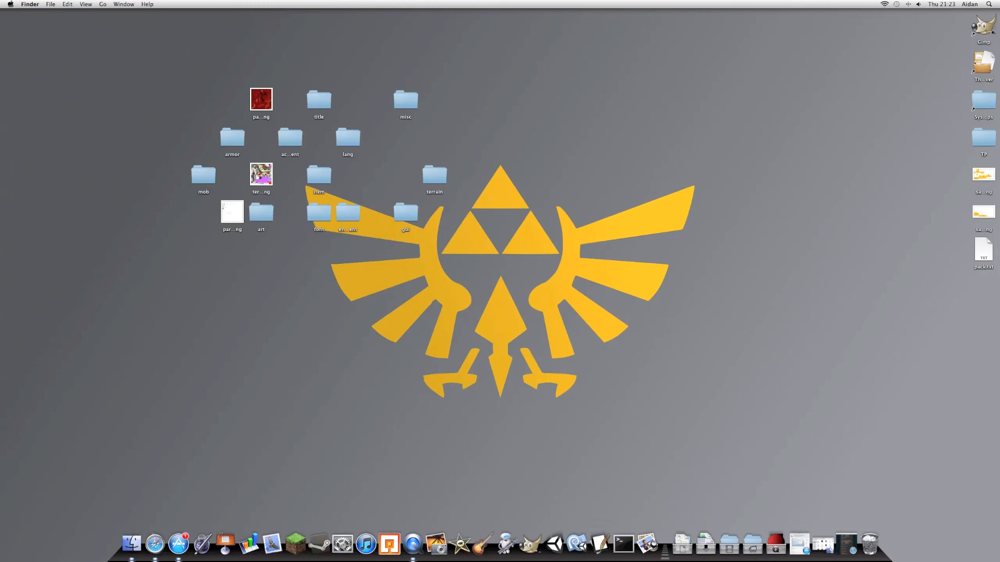
mouse_move(599, 544)
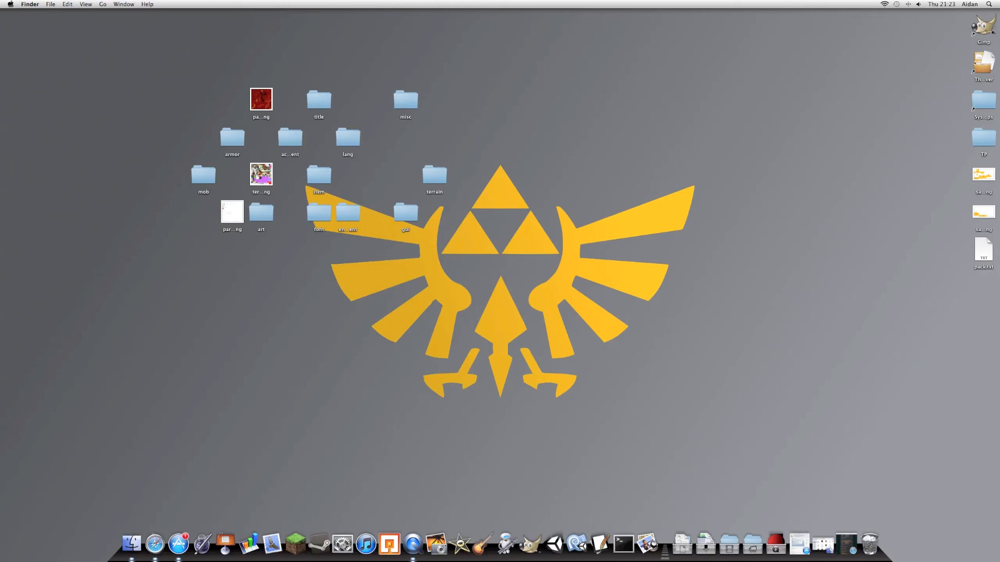
Move pack.txt among the texture pack files and close its 'Hello This is a TP test' preview.
left_click_drag(983, 249, 702, 245)
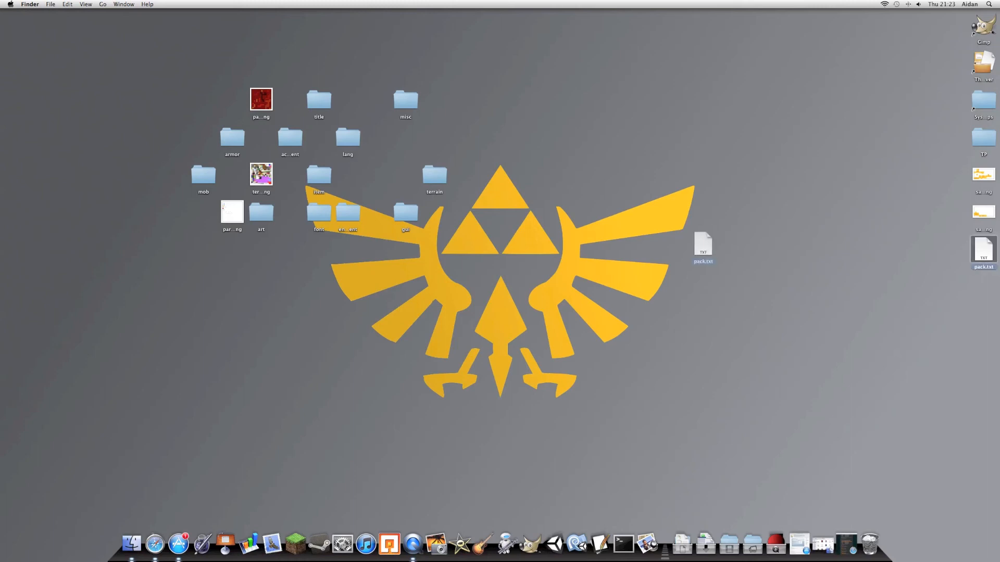
left_click_drag(703, 248, 376, 177)
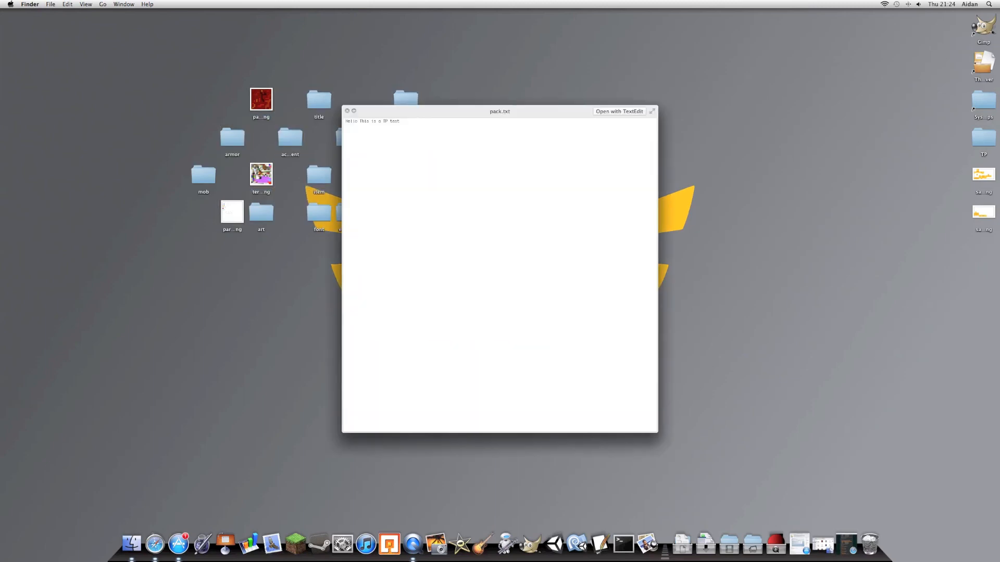
left_click(347, 111)
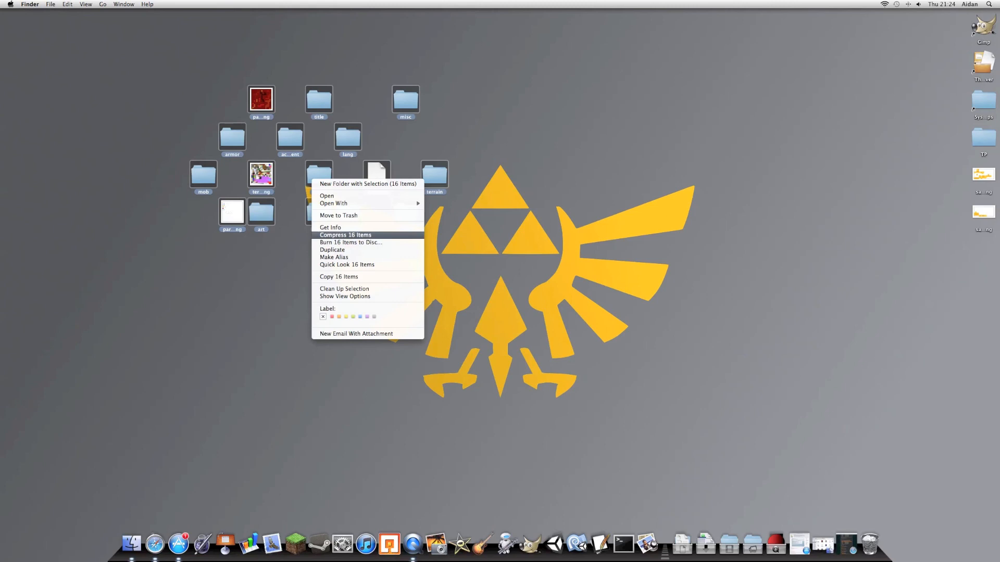
Compress all 16 texture pack items into Archive.zip.
left_click(346, 235)
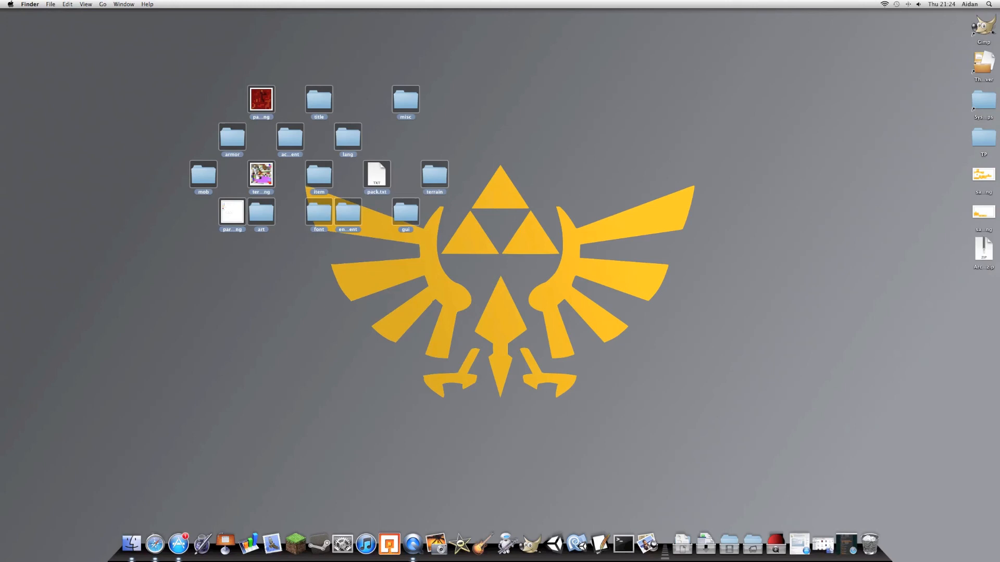
right_click(982, 136)
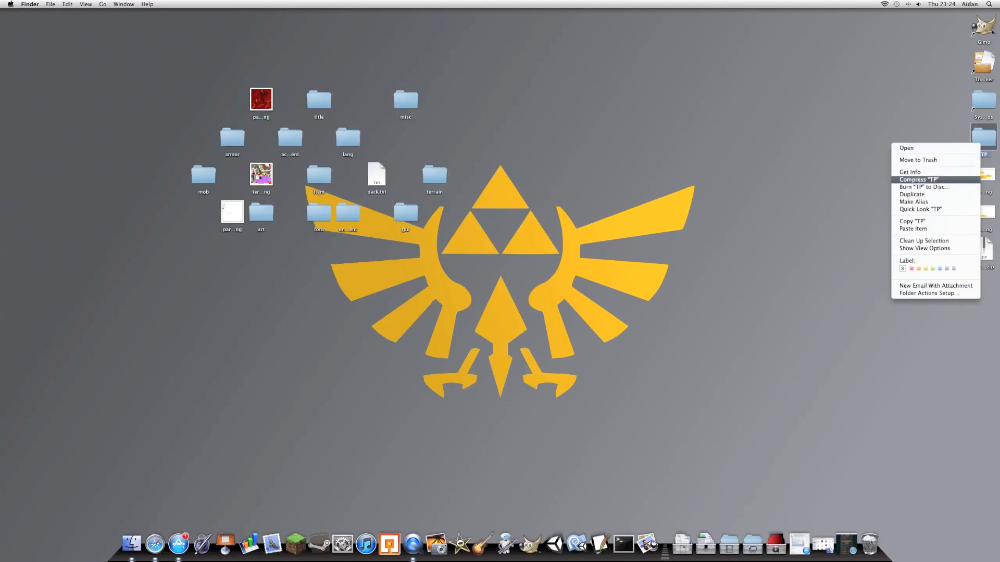
left_click(918, 179)
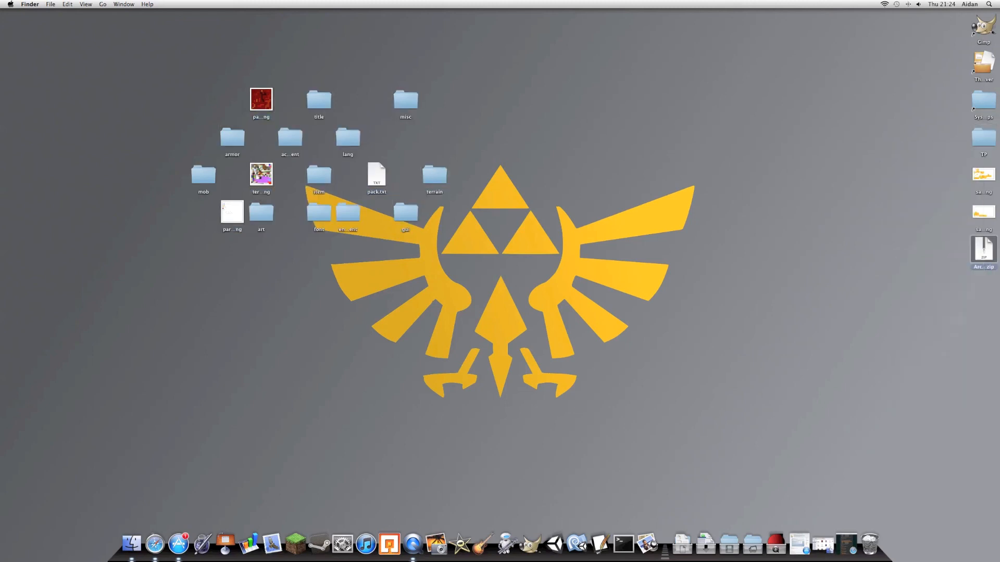
Drag Archive.zip from the desktop edge toward the desktop centre.
left_click_drag(983, 249, 607, 249)
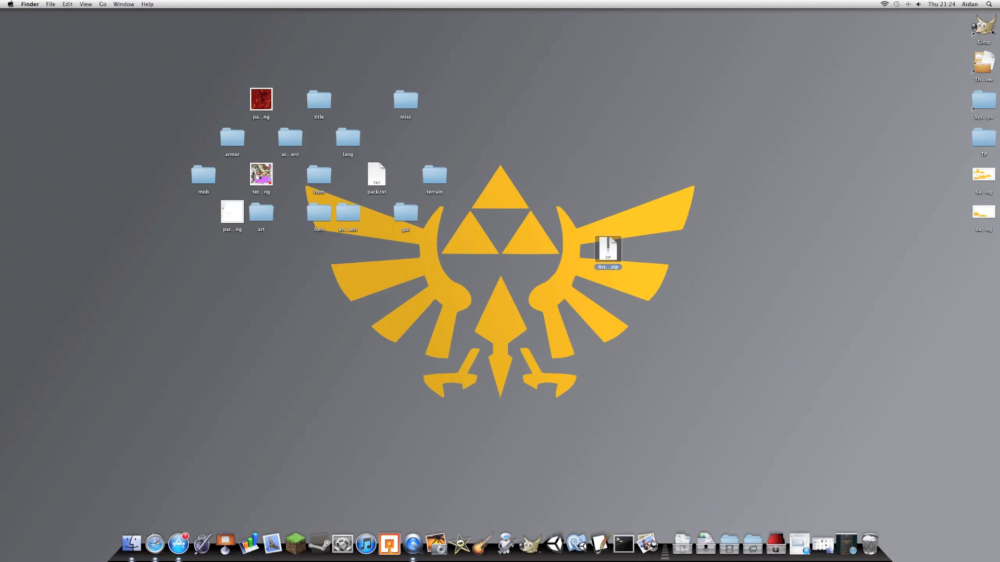
left_click_drag(607, 249, 463, 255)
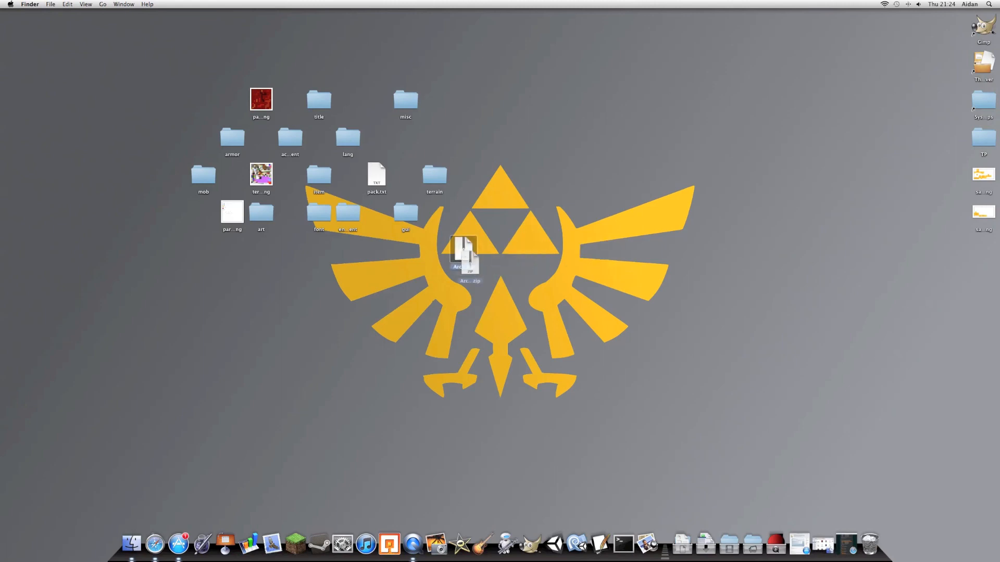
left_click_drag(464, 256, 463, 325)
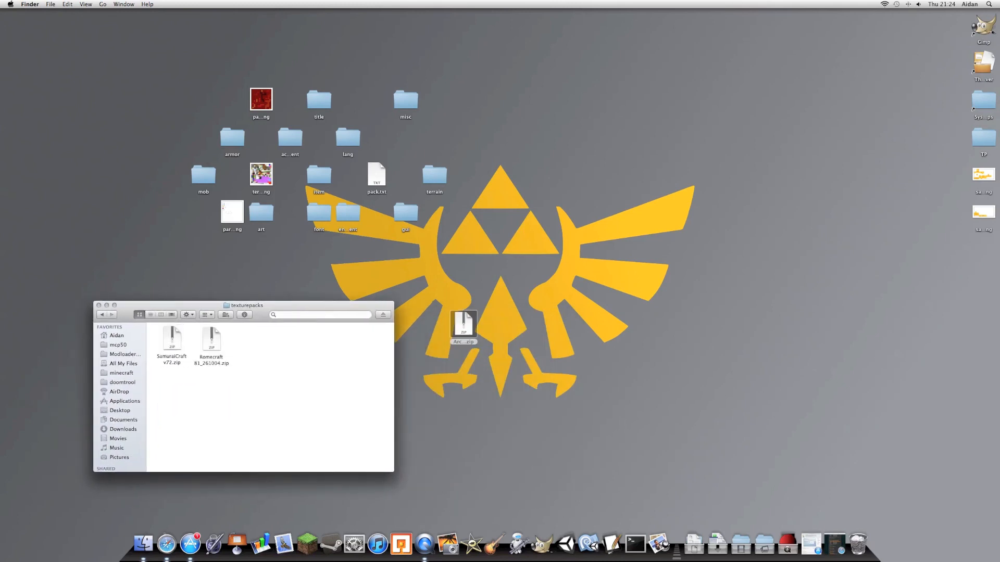
Move Archive.zip into the open texturepacks folder window.
left_click_drag(464, 327, 276, 352)
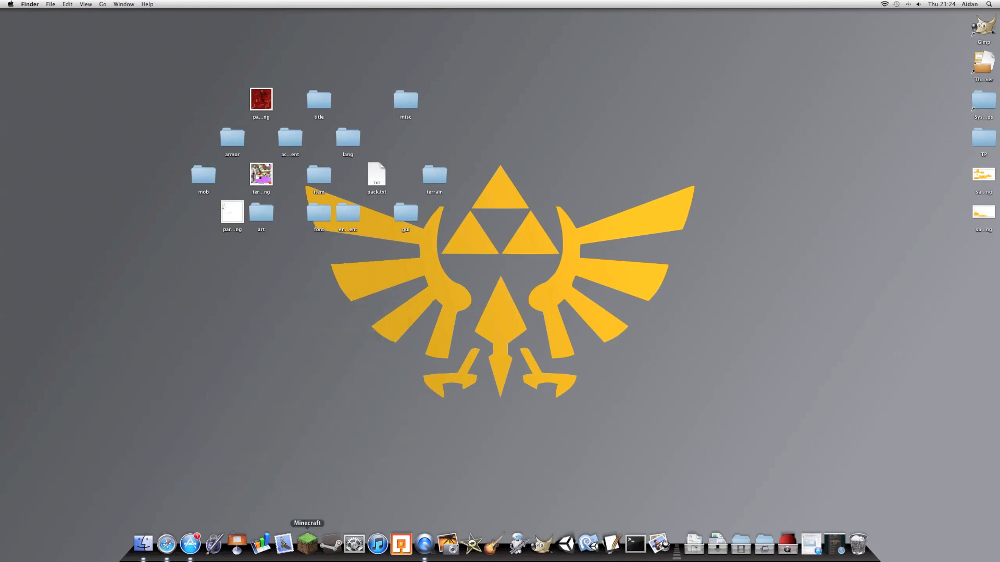
Launch Minecraft from the Dock and log in to reach the title screen.
left_click(307, 544)
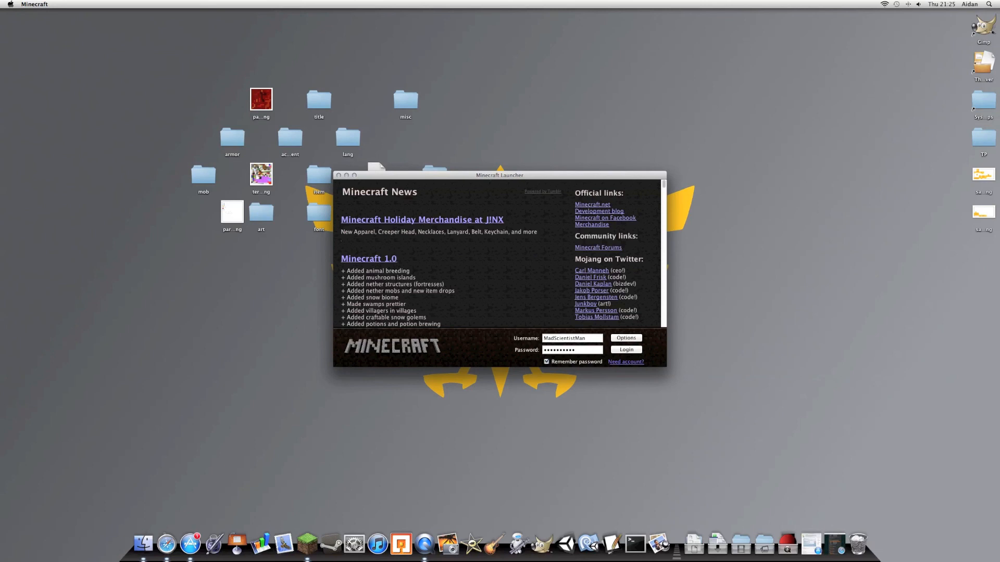
left_click(625, 349)
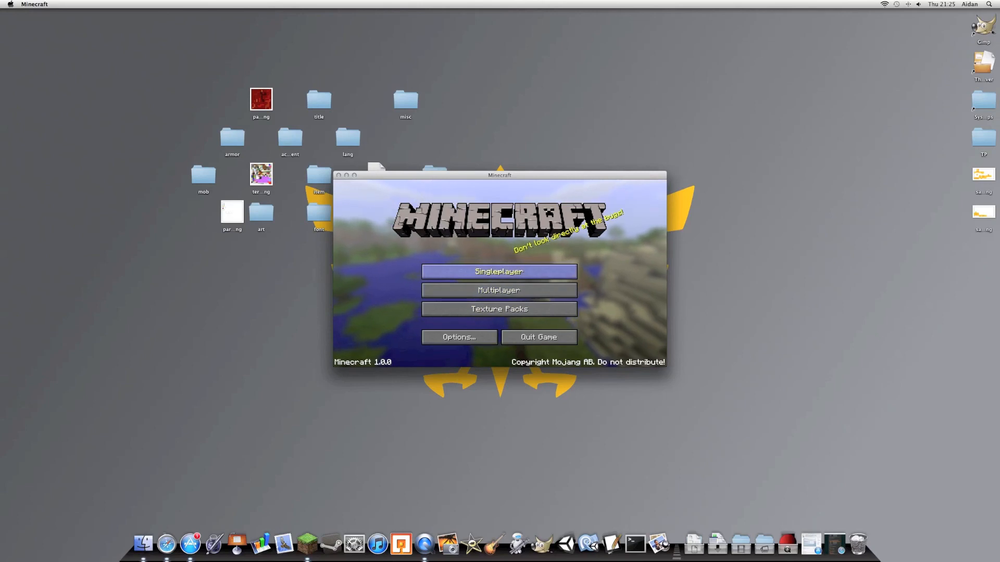
Choose Archive.zip as the texture pack, recheck the list, then open Singleplayer worlds.
left_click(499, 308)
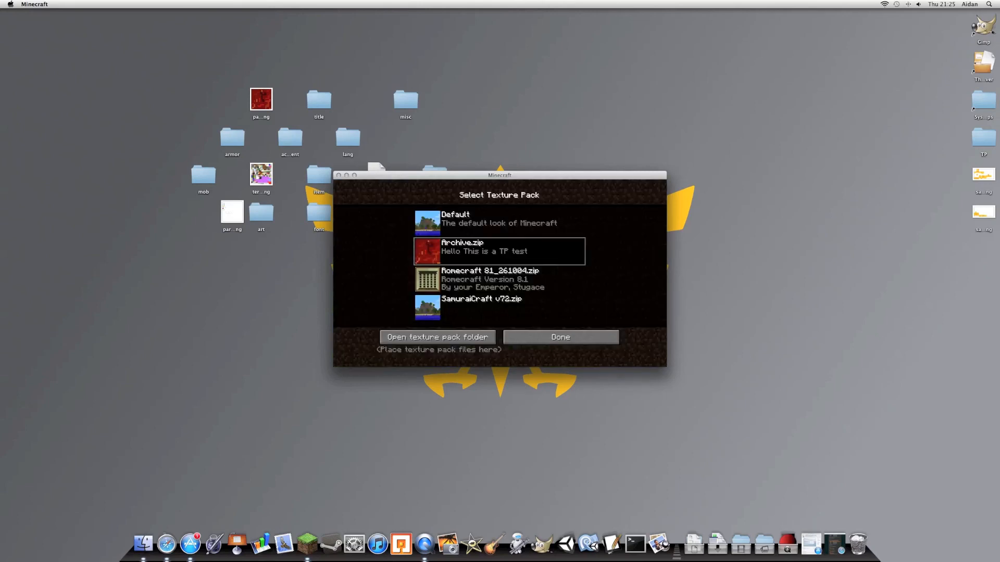
left_click(499, 279)
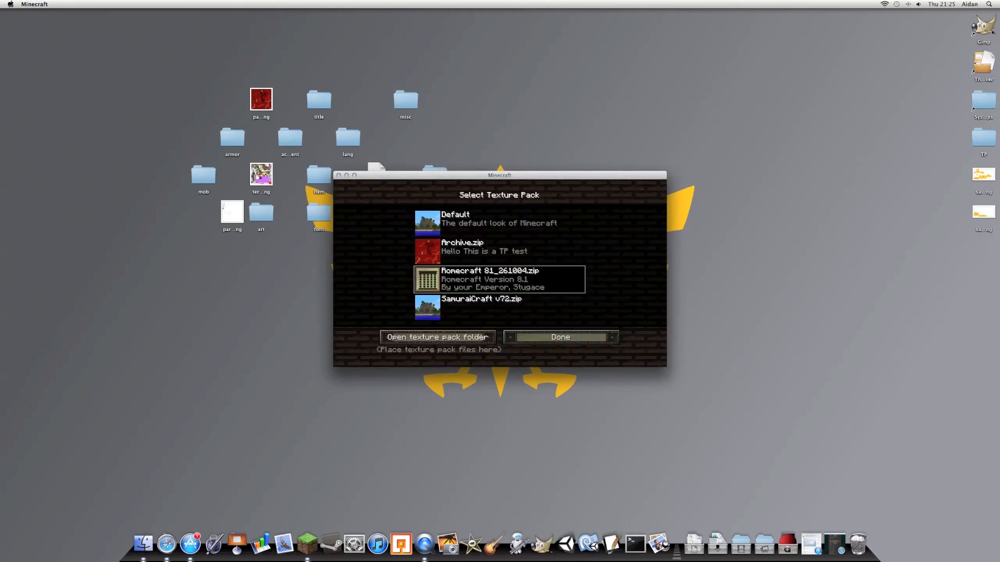
left_click(499, 222)
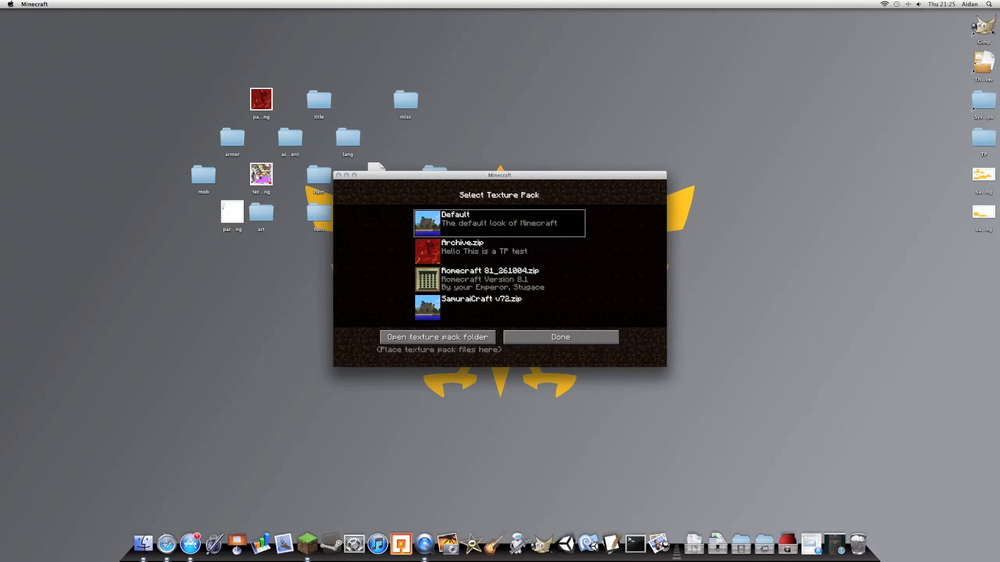
left_click(499, 251)
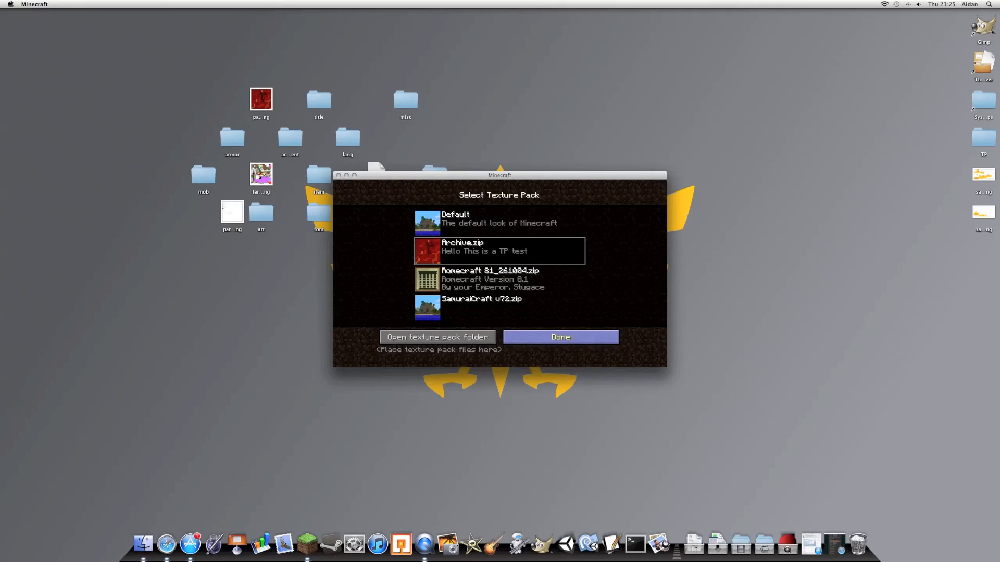
left_click(559, 337)
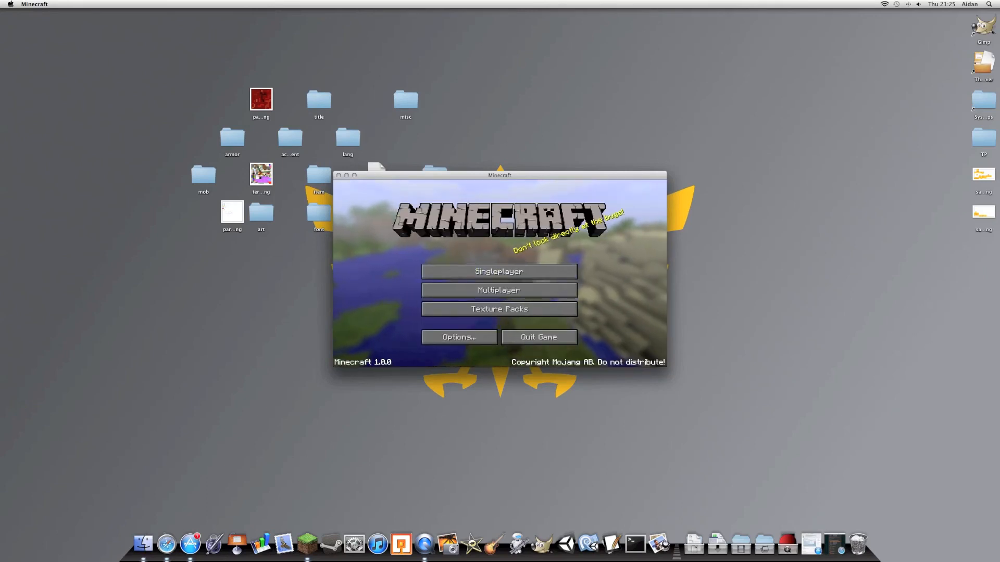
left_click(499, 309)
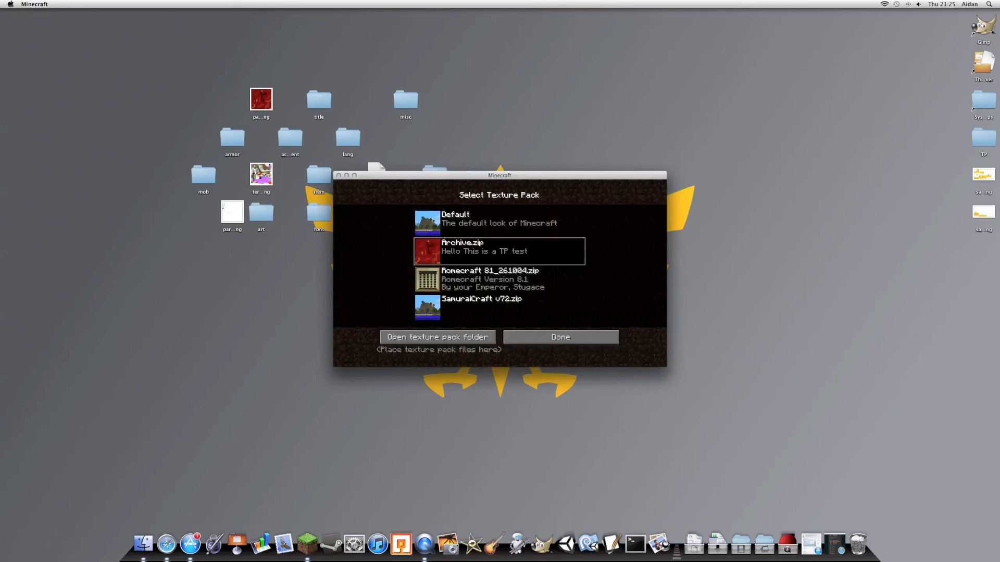
left_click(560, 337)
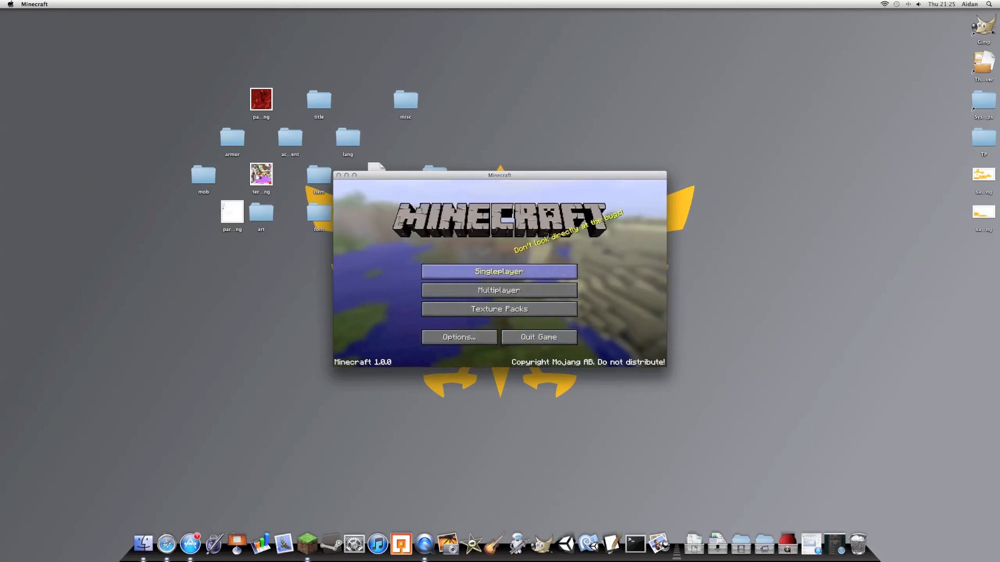
left_click(499, 271)
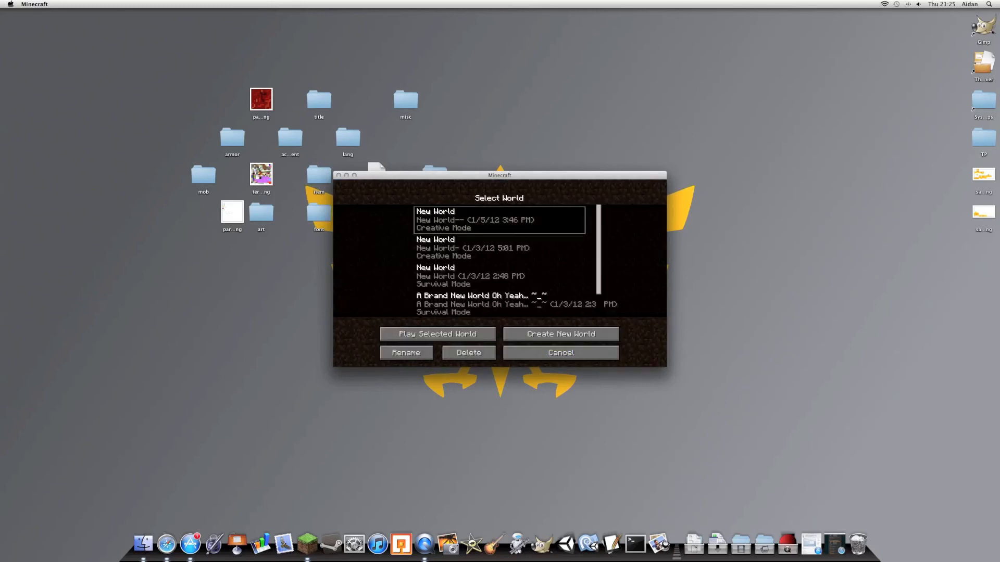
Play the first New World with the custom pack, then save and quit to title.
left_click(438, 333)
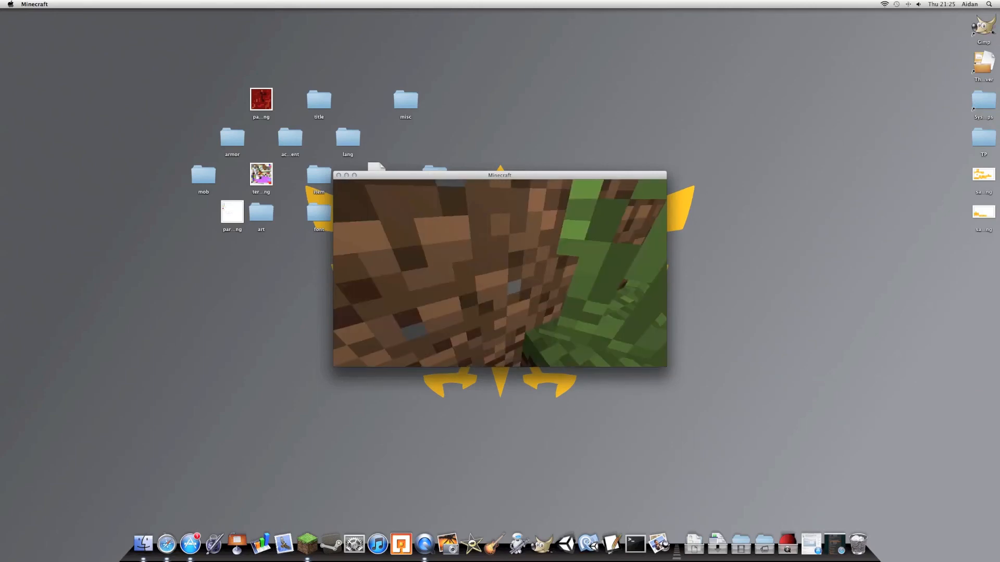
key("Escape")
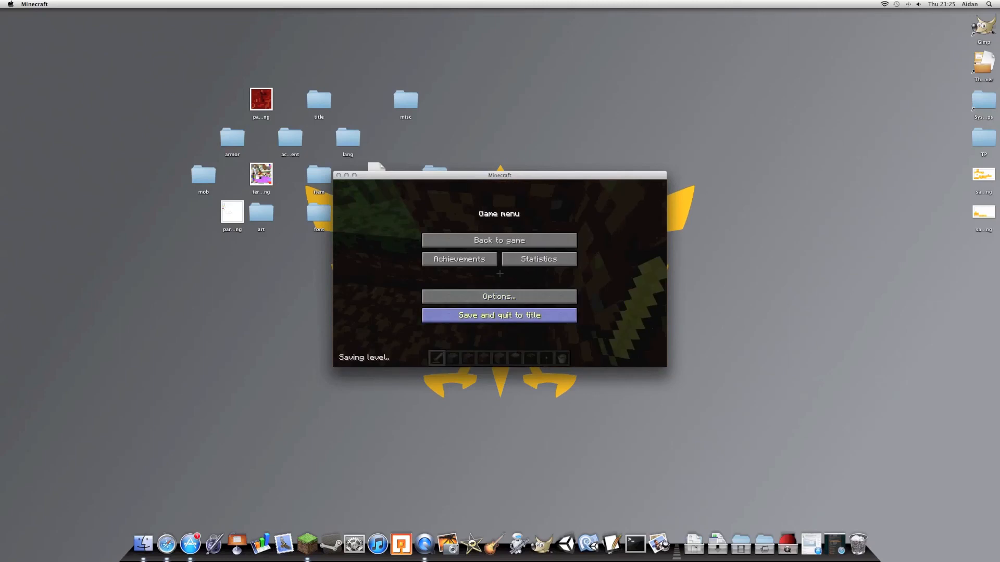
left_click(498, 315)
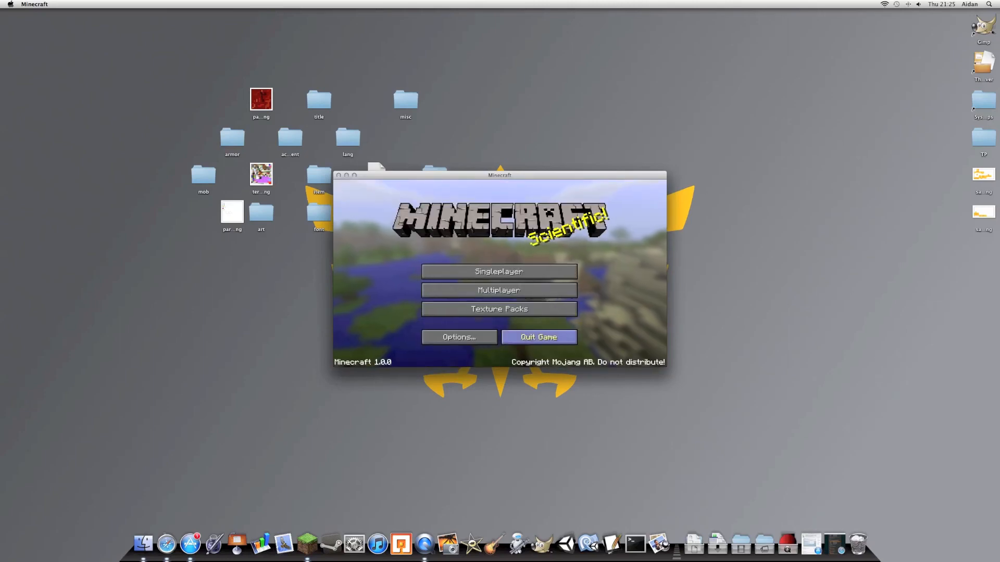